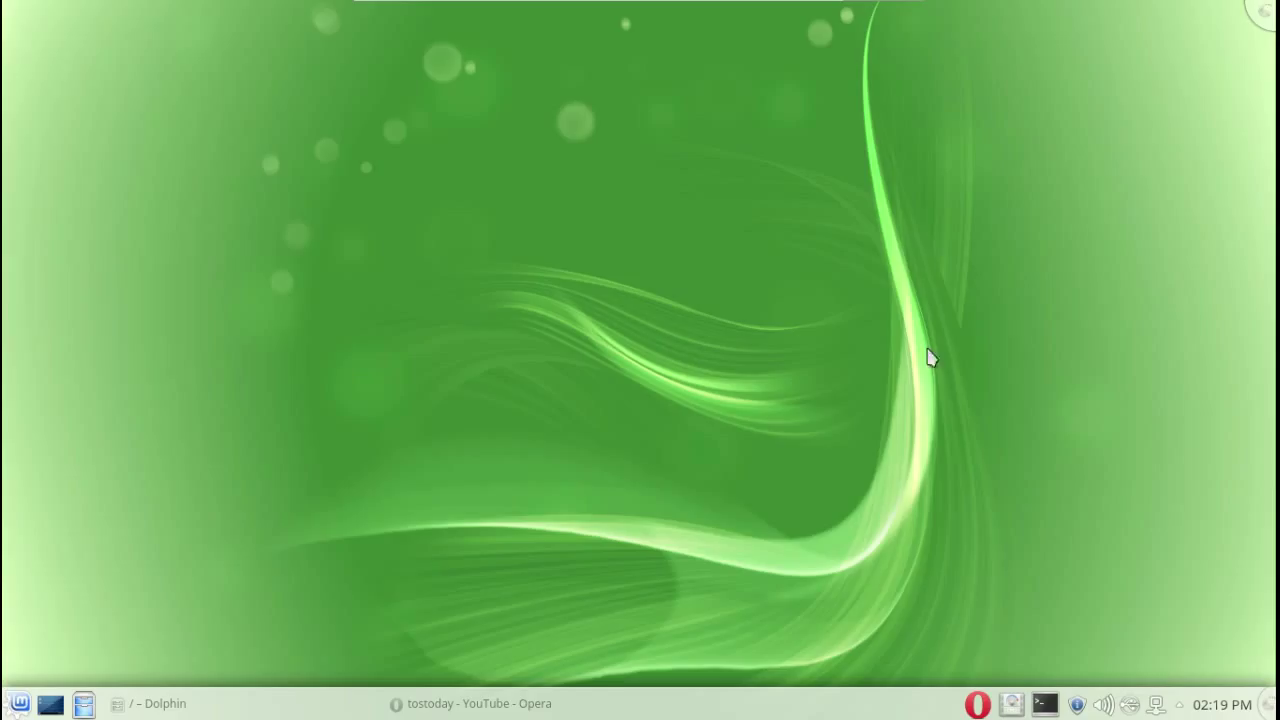
- Restore Opera from the taskbar and switch to the Linux Mint 17.1 KDE blog post tab
{"action": "left_click", "coordinate": [470, 703]}
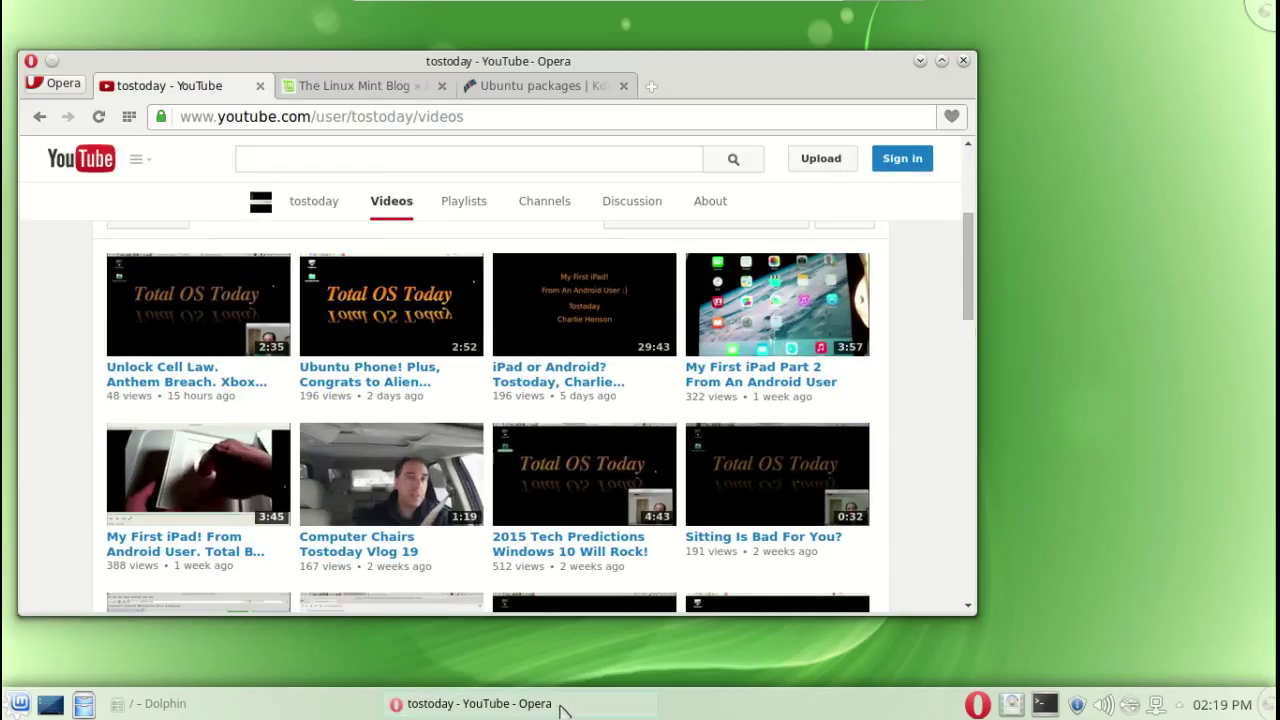
{"action": "left_click", "coordinate": [355, 85]}
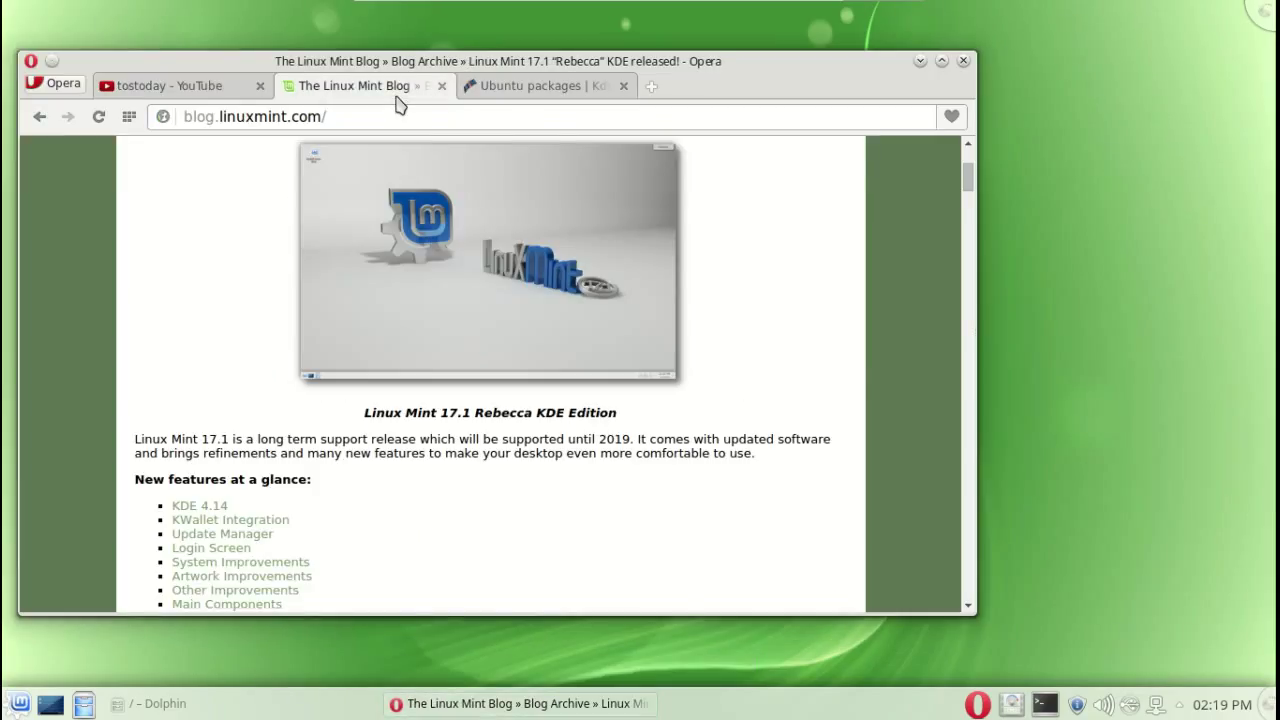
{"action": "mouse_move", "coordinate": [867, 375]}
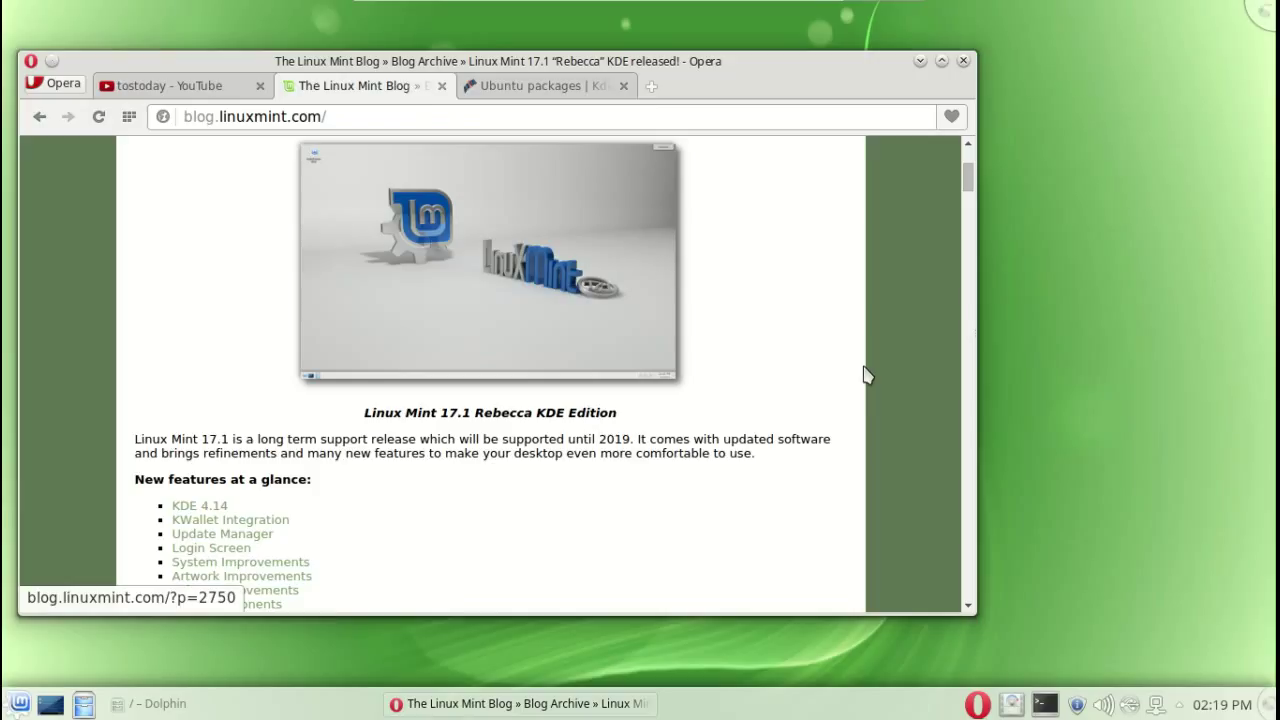
{"action": "mouse_move", "coordinate": [615, 415]}
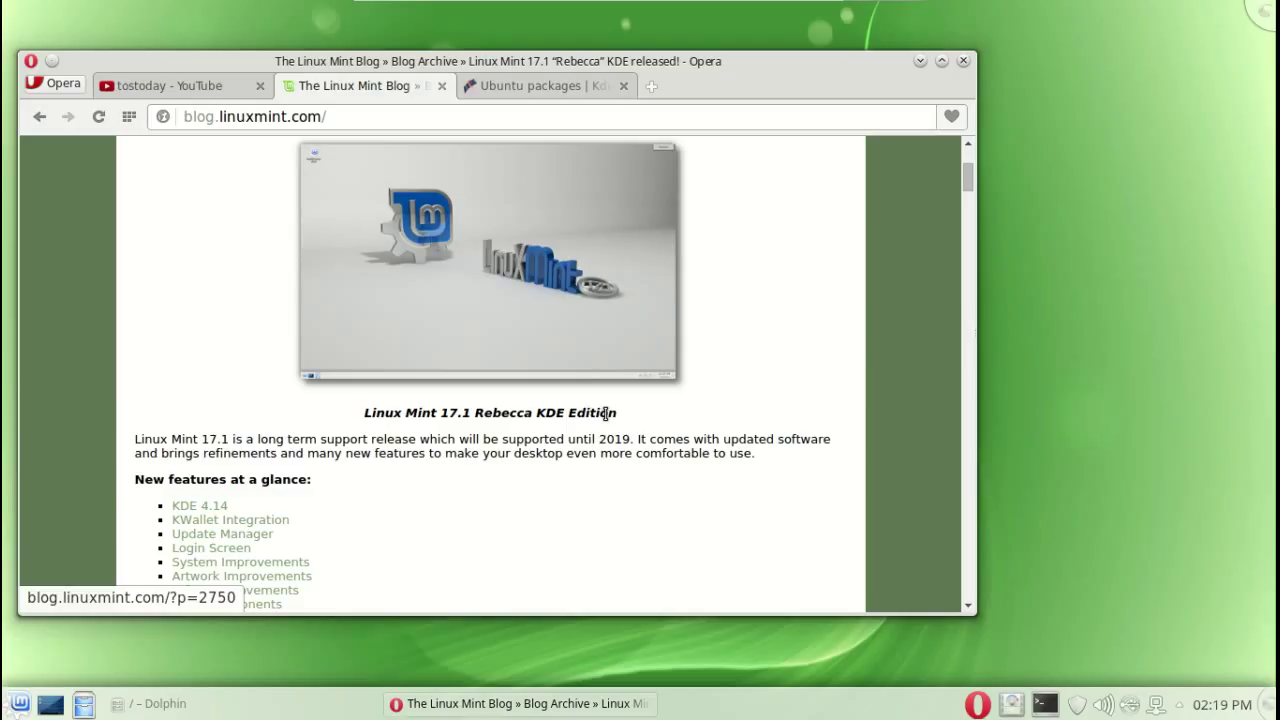
{"action": "mouse_move", "coordinate": [739, 390]}
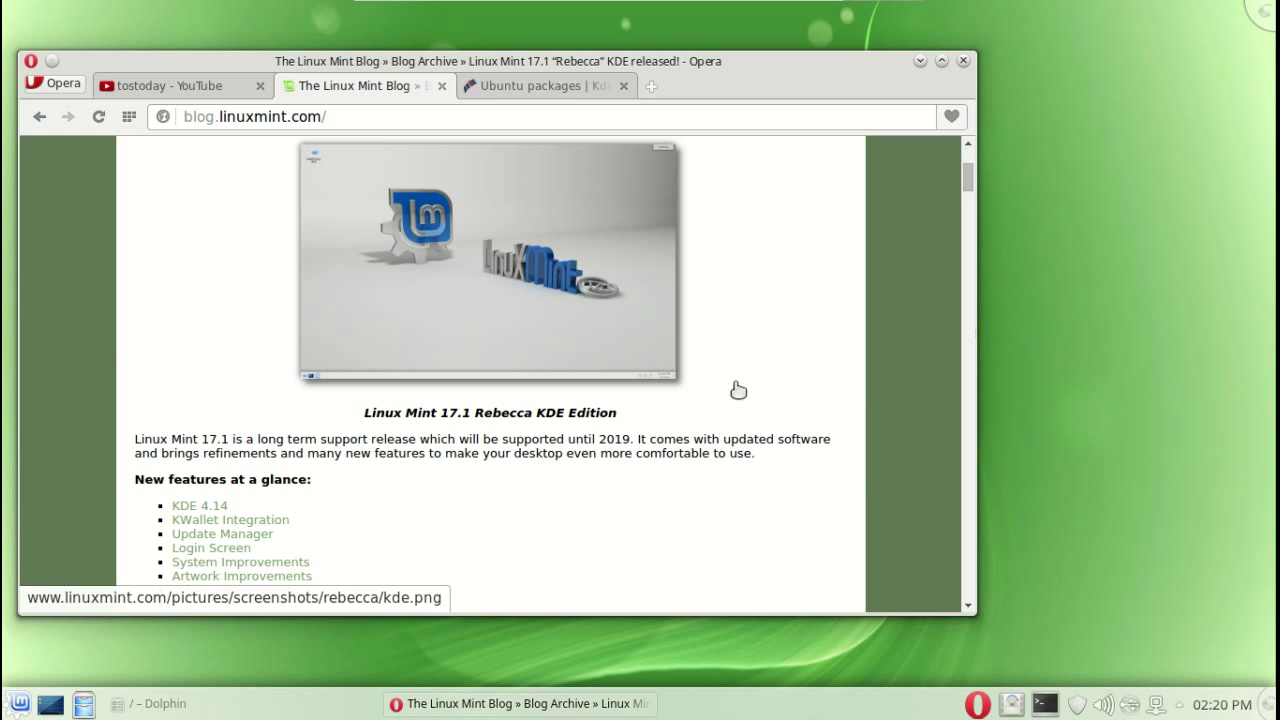
- Review the install command on the Kdenlive Ubuntu packages tab, then return to the tostoday YouTube tab
{"action": "left_click", "coordinate": [540, 85]}
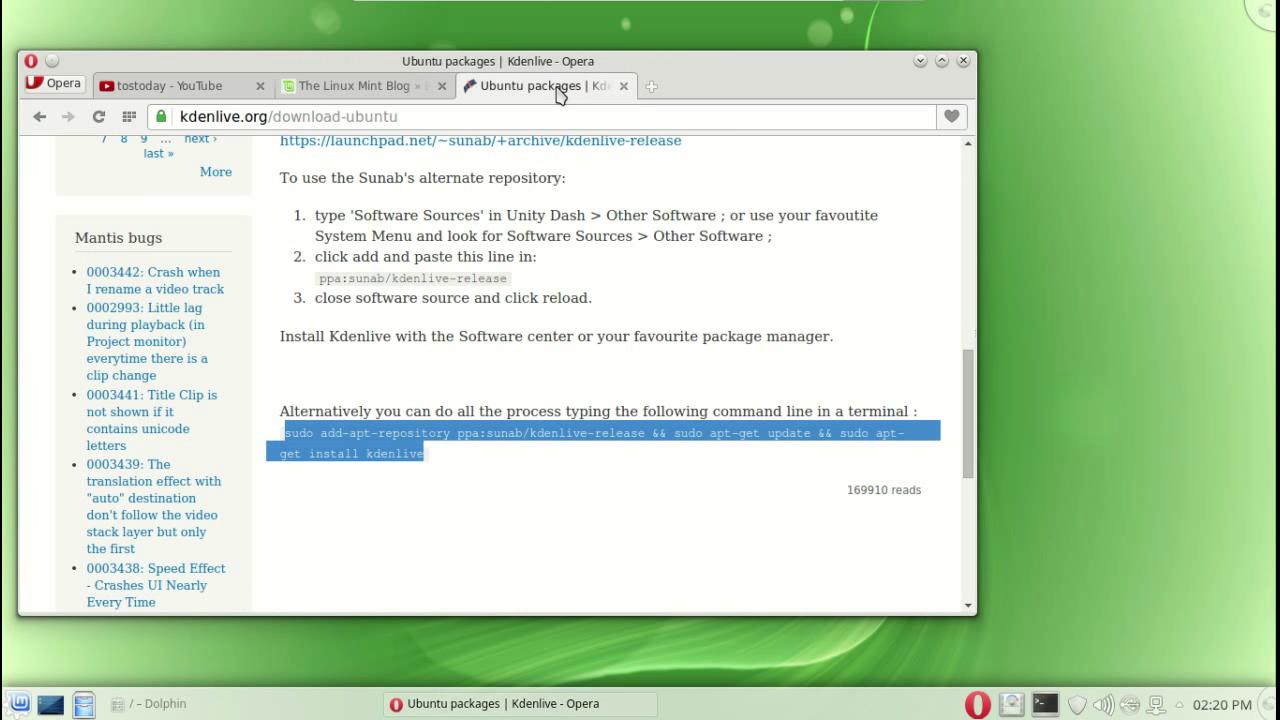
{"action": "scroll", "scroll_direction": "up", "scroll_amount": 3}
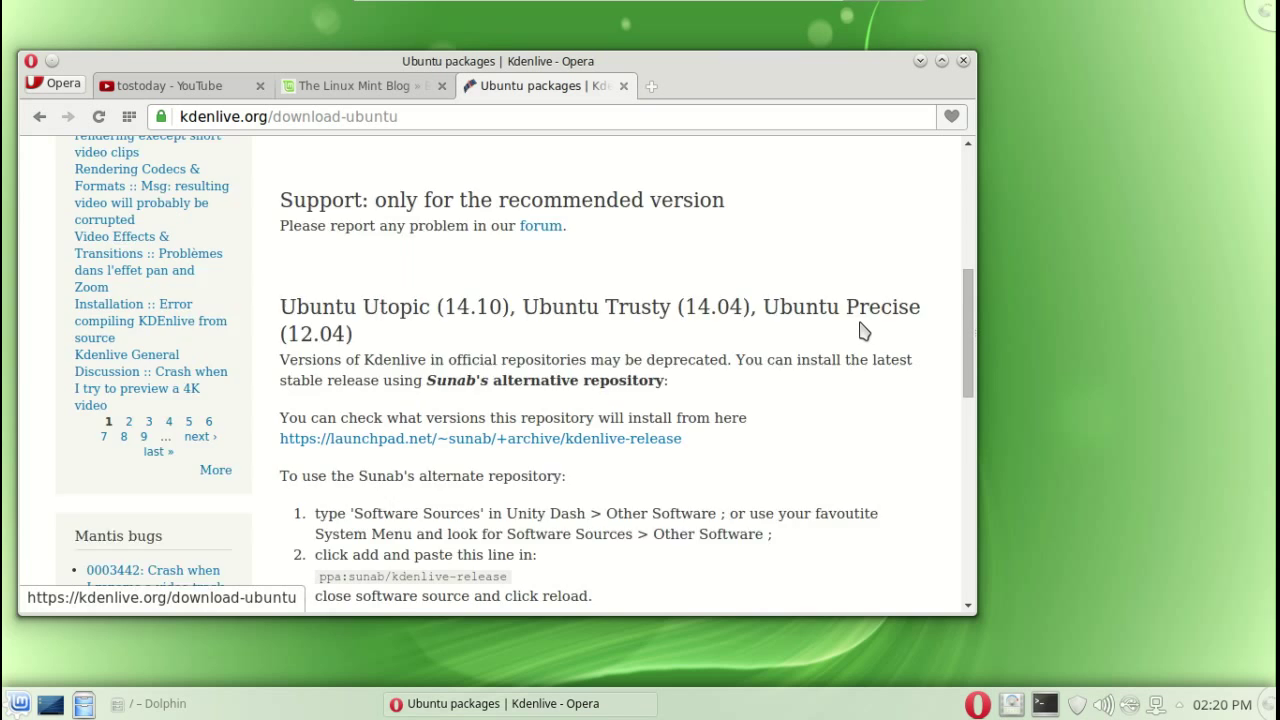
{"action": "scroll", "scroll_direction": "down", "scroll_amount": 3}
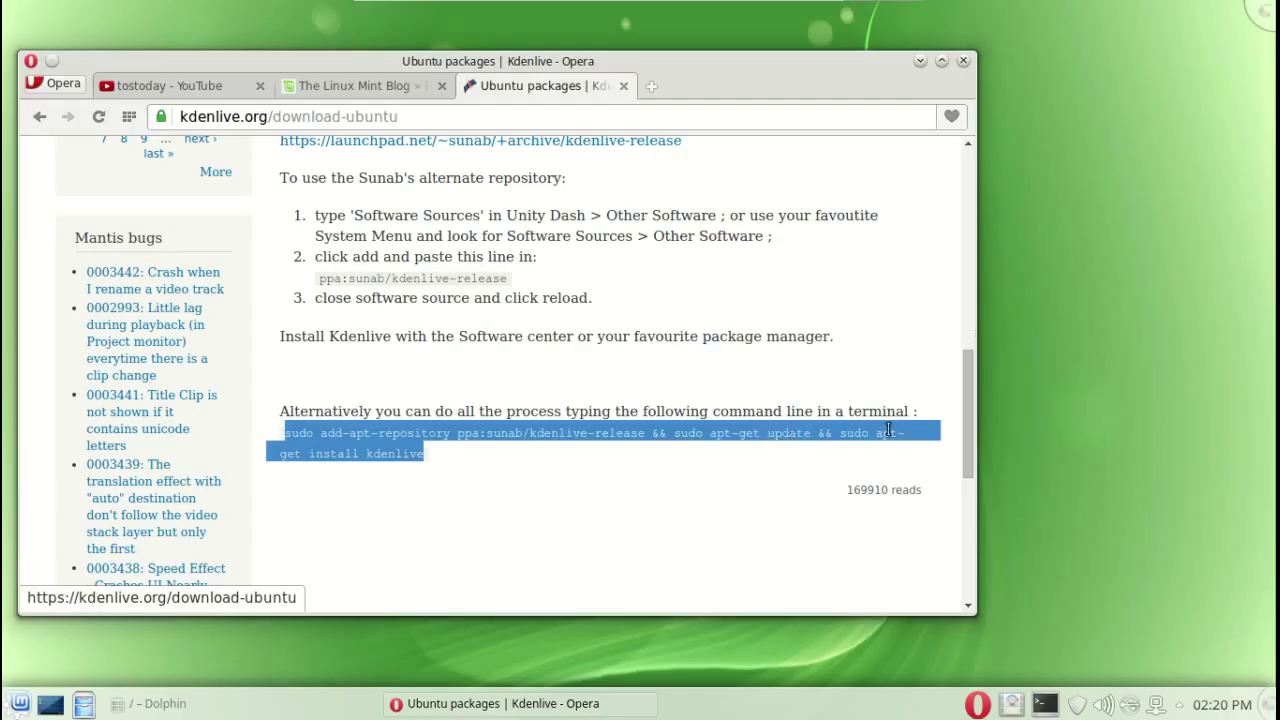
{"action": "mouse_move", "coordinate": [500, 432]}
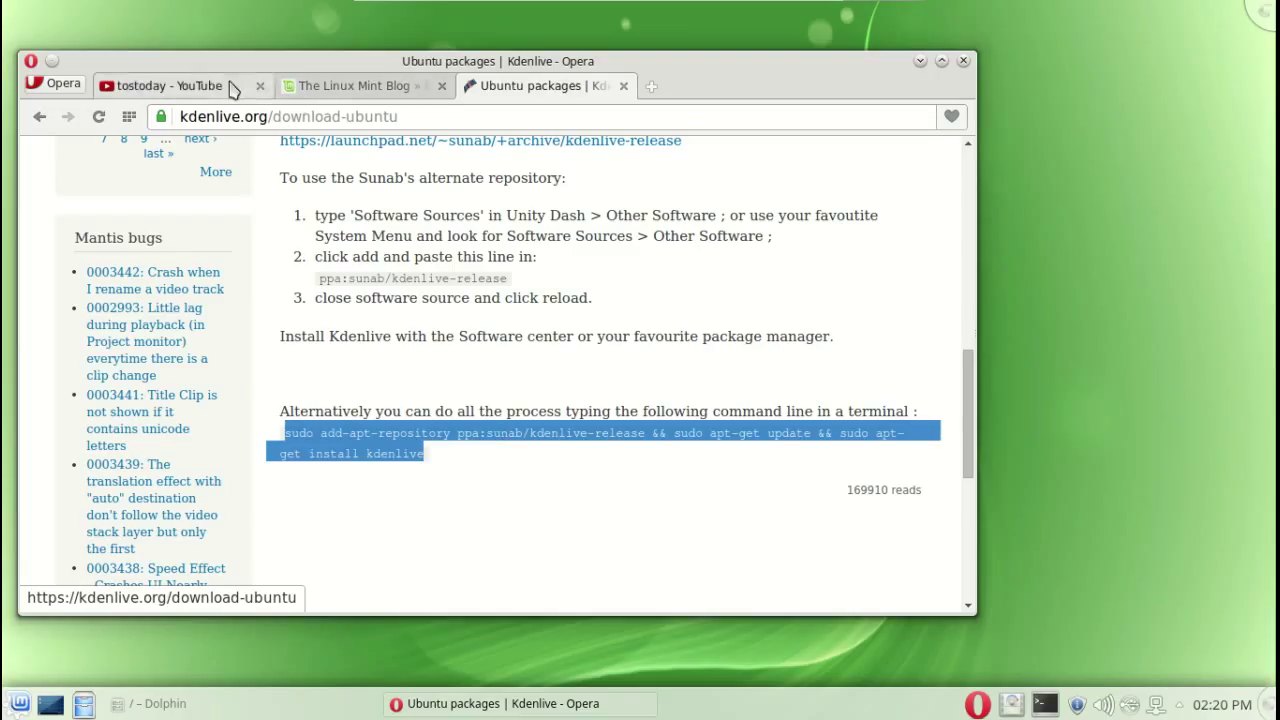
{"action": "left_click", "coordinate": [180, 85]}
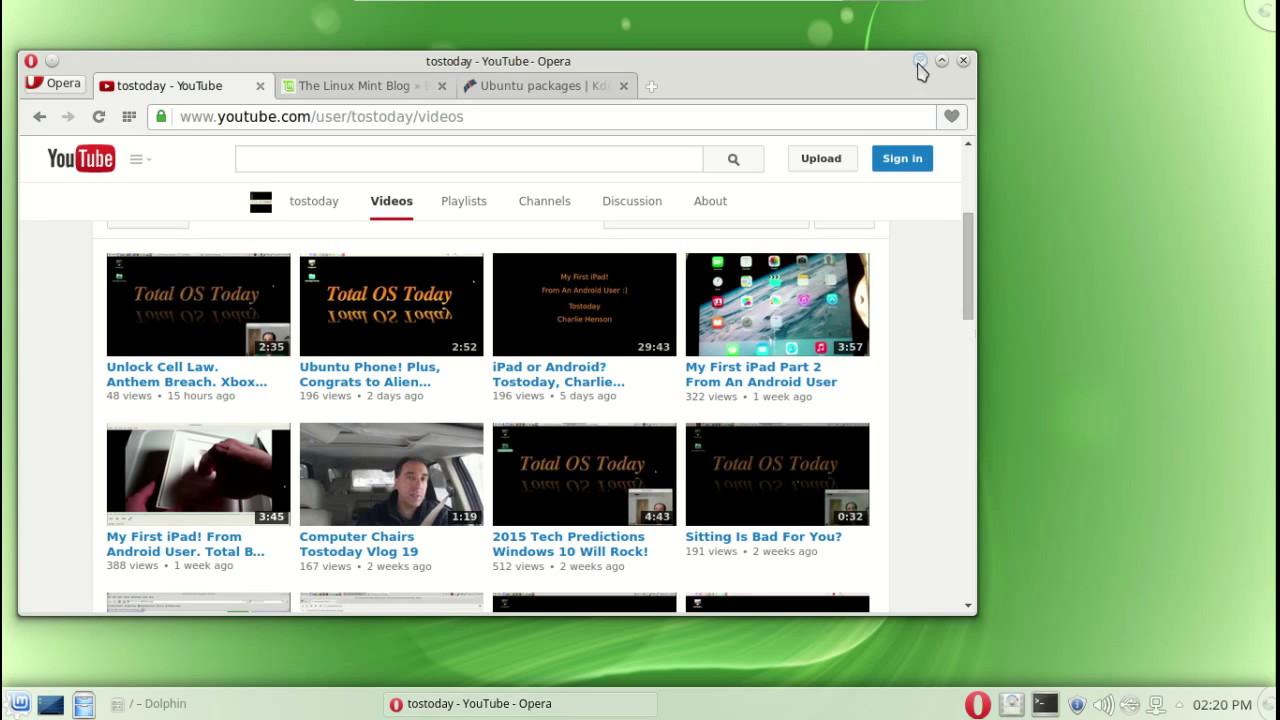
- Minimize Opera to the panel and bring up the K menu launcher showing its favourites
{"action": "left_click", "coordinate": [940, 61]}
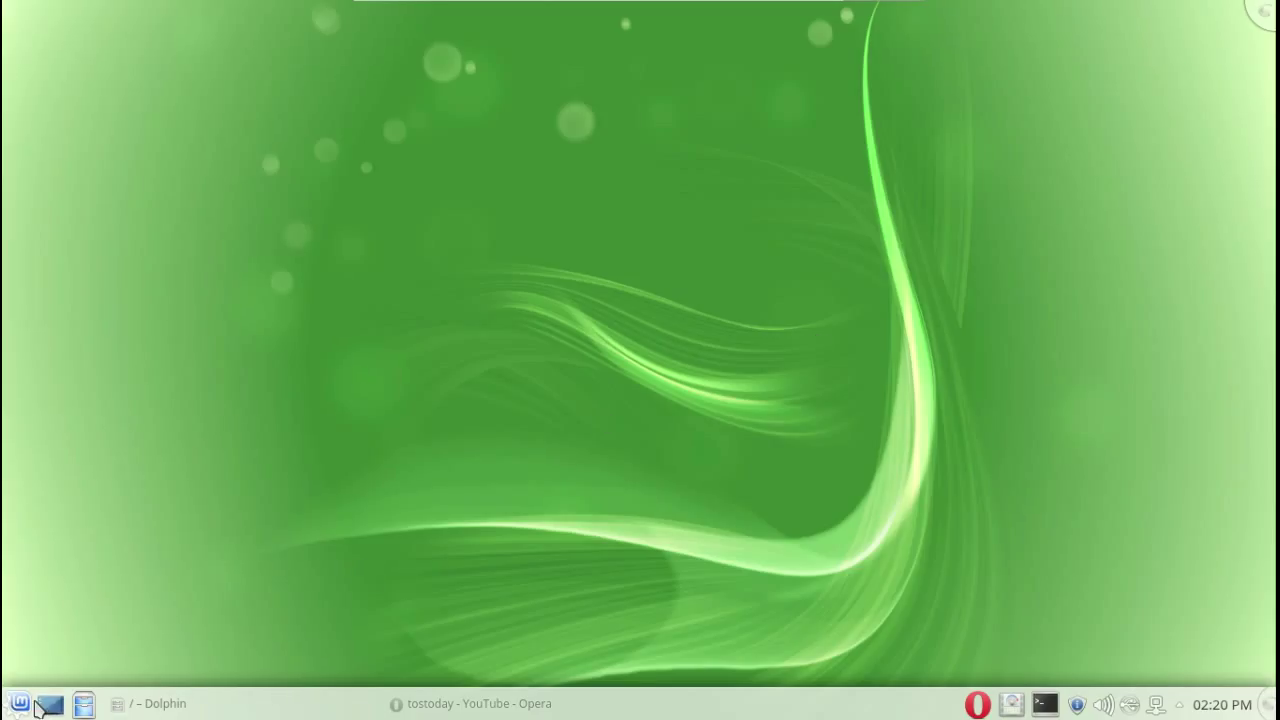
{"action": "left_click", "coordinate": [18, 703]}
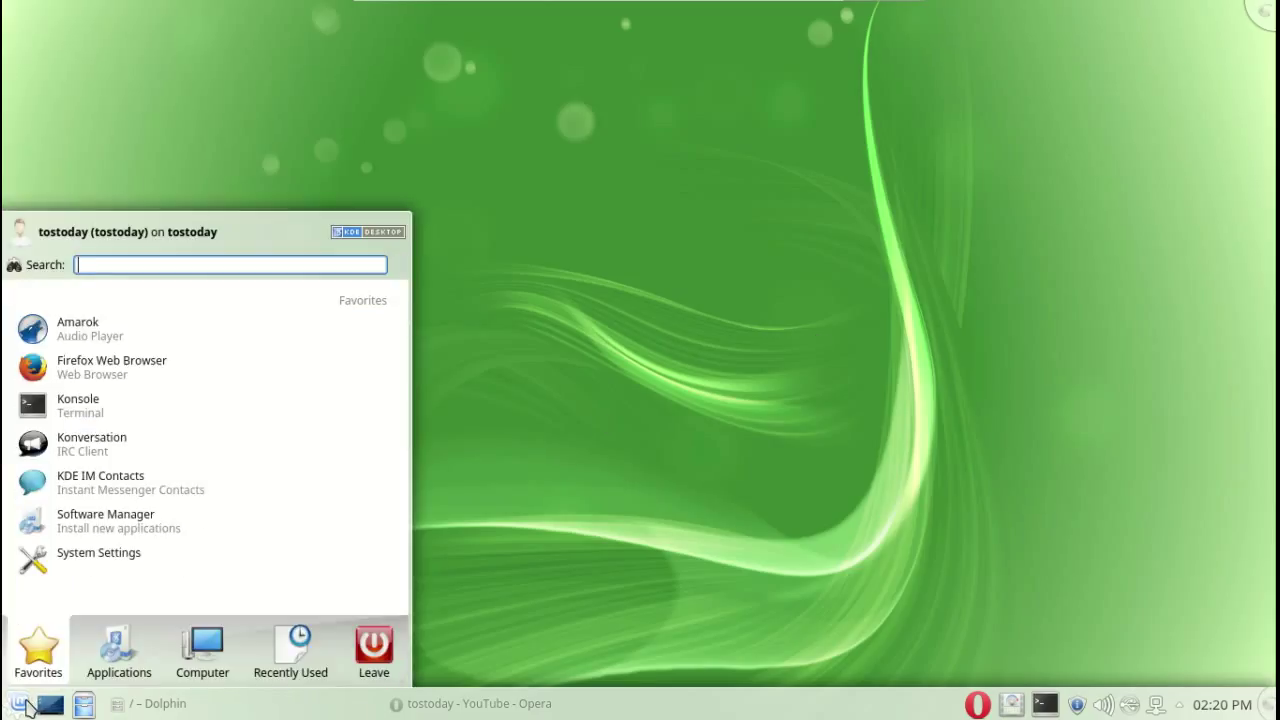
{"action": "left_click", "coordinate": [17, 703]}
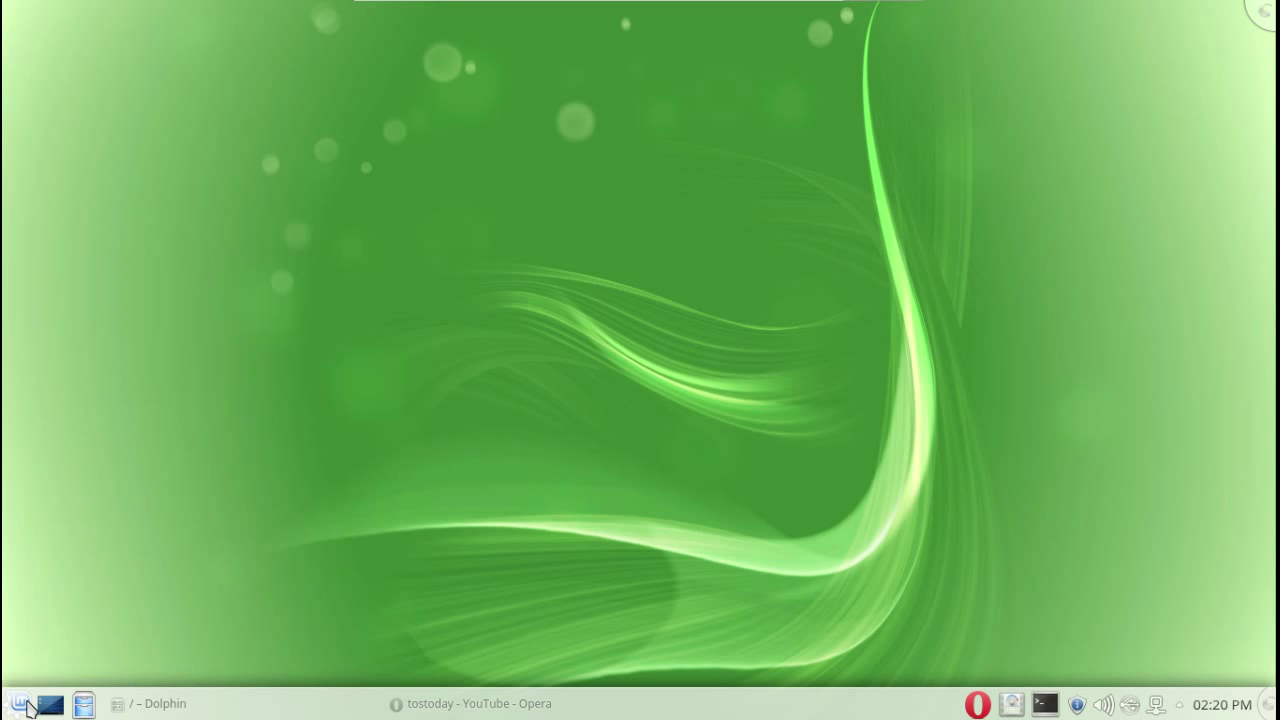
{"action": "left_click", "coordinate": [18, 703]}
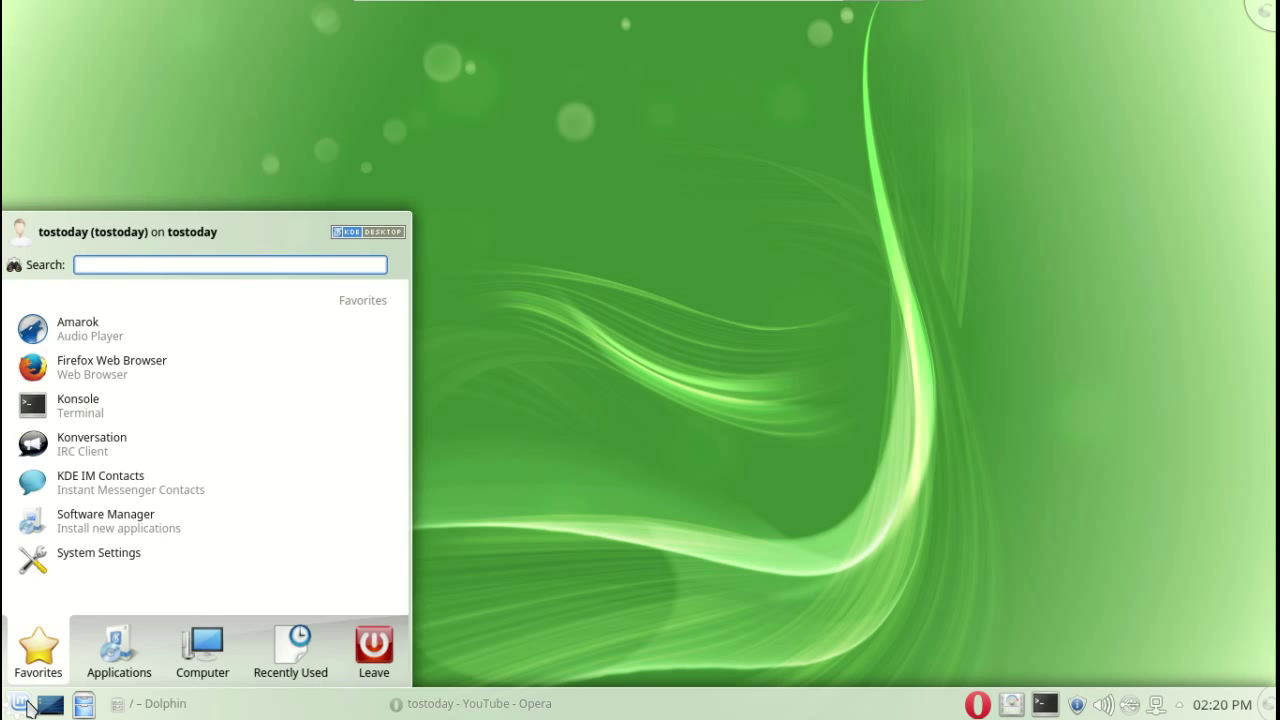
- Switch the K menu launcher to the classic menu style and browse its application categories
{"action": "right_click", "coordinate": [18, 703]}
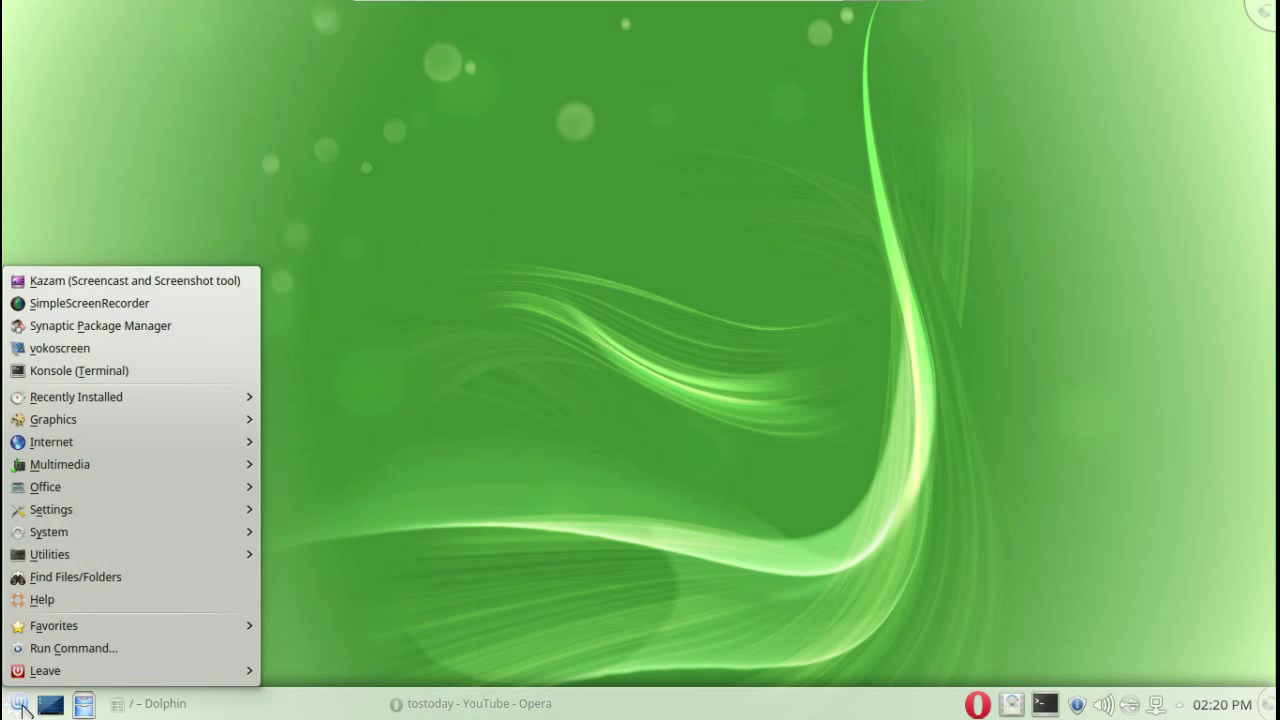
{"action": "mouse_move", "coordinate": [108, 285]}
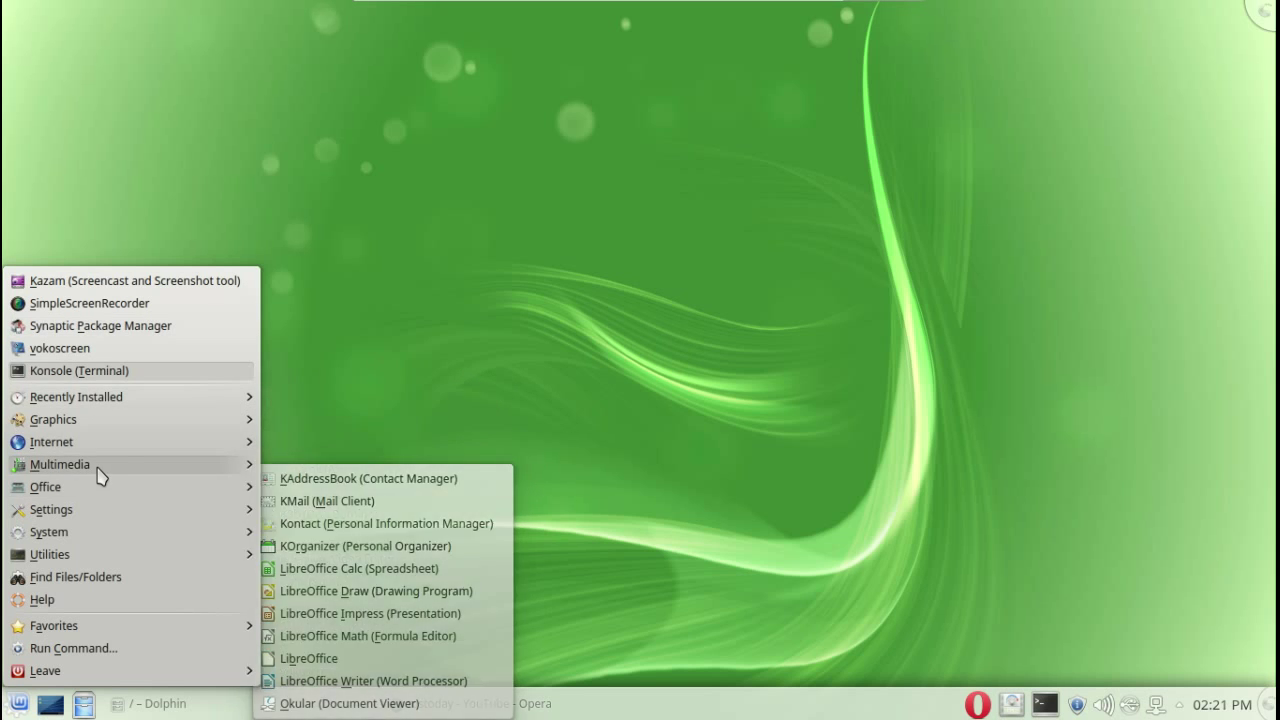
{"action": "left_click", "coordinate": [535, 219]}
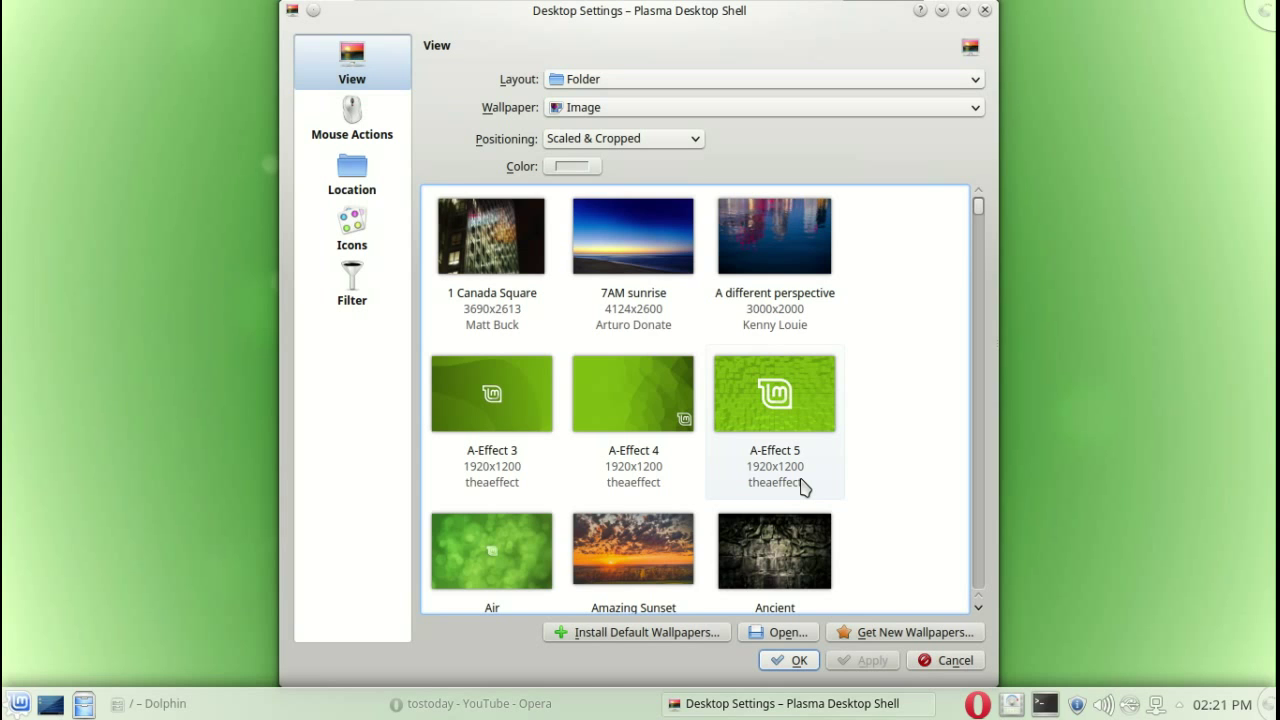
- Browse the wallpaper thumbnails and wallpaper types in Desktop Settings, keeping Image unchanged
{"action": "scroll", "scroll_direction": "down", "scroll_amount": 3}
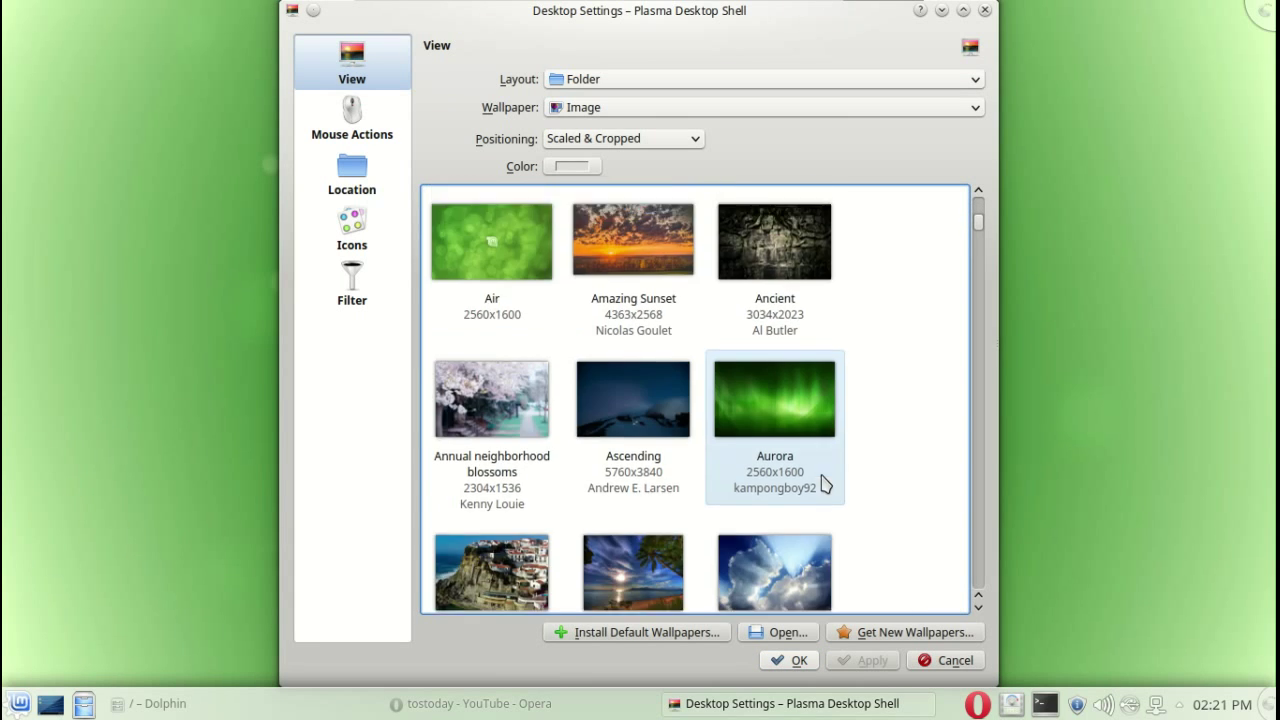
{"action": "scroll", "scroll_direction": "up", "scroll_amount": 3}
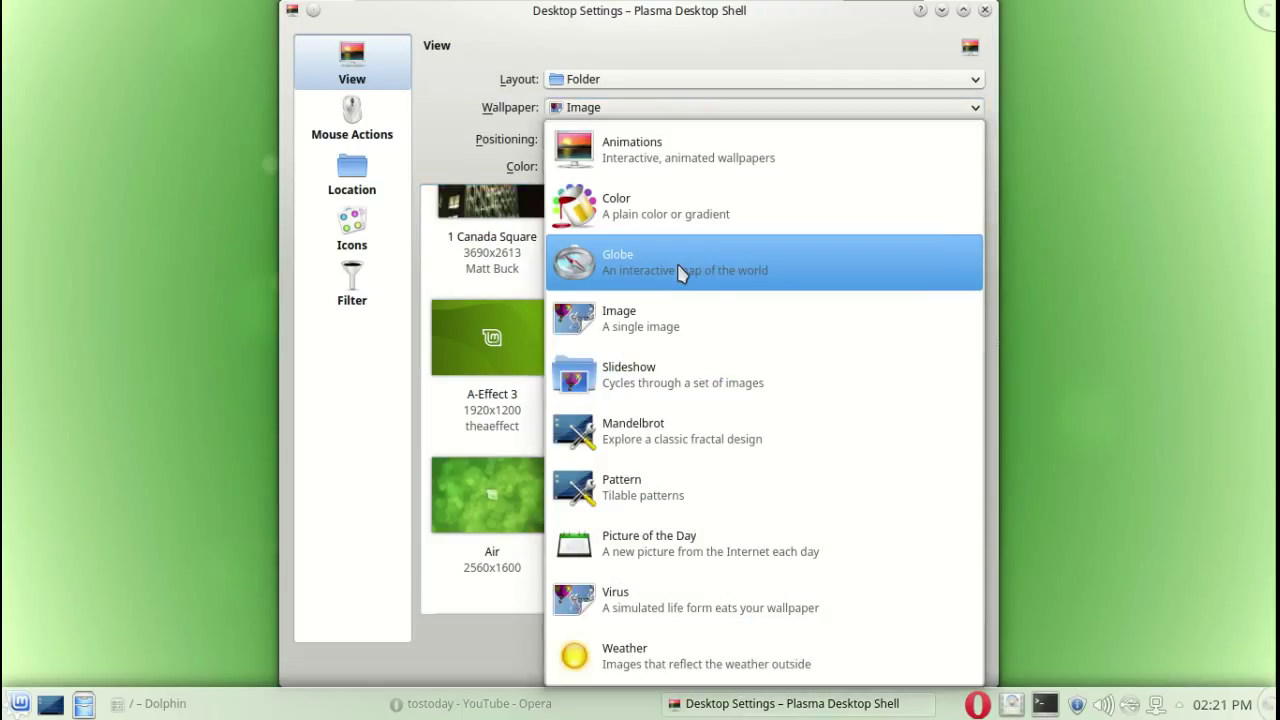
{"action": "mouse_move", "coordinate": [703, 313]}
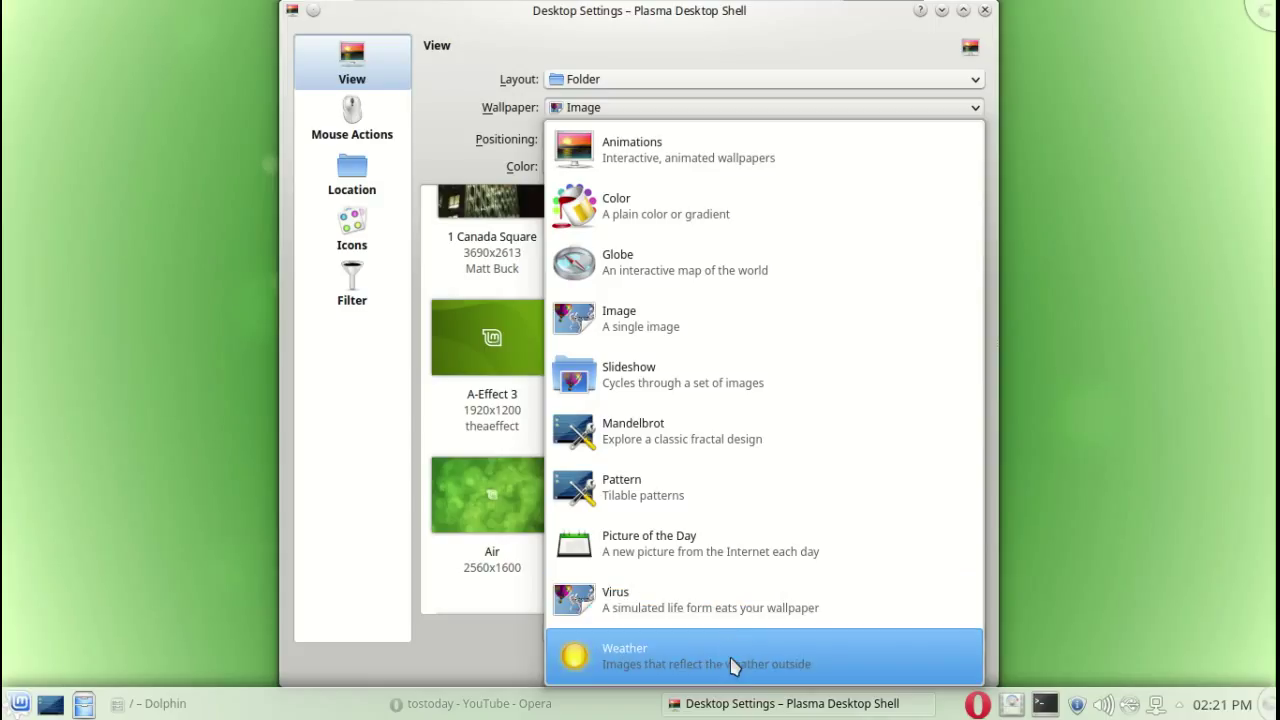
{"action": "mouse_move", "coordinate": [924, 650]}
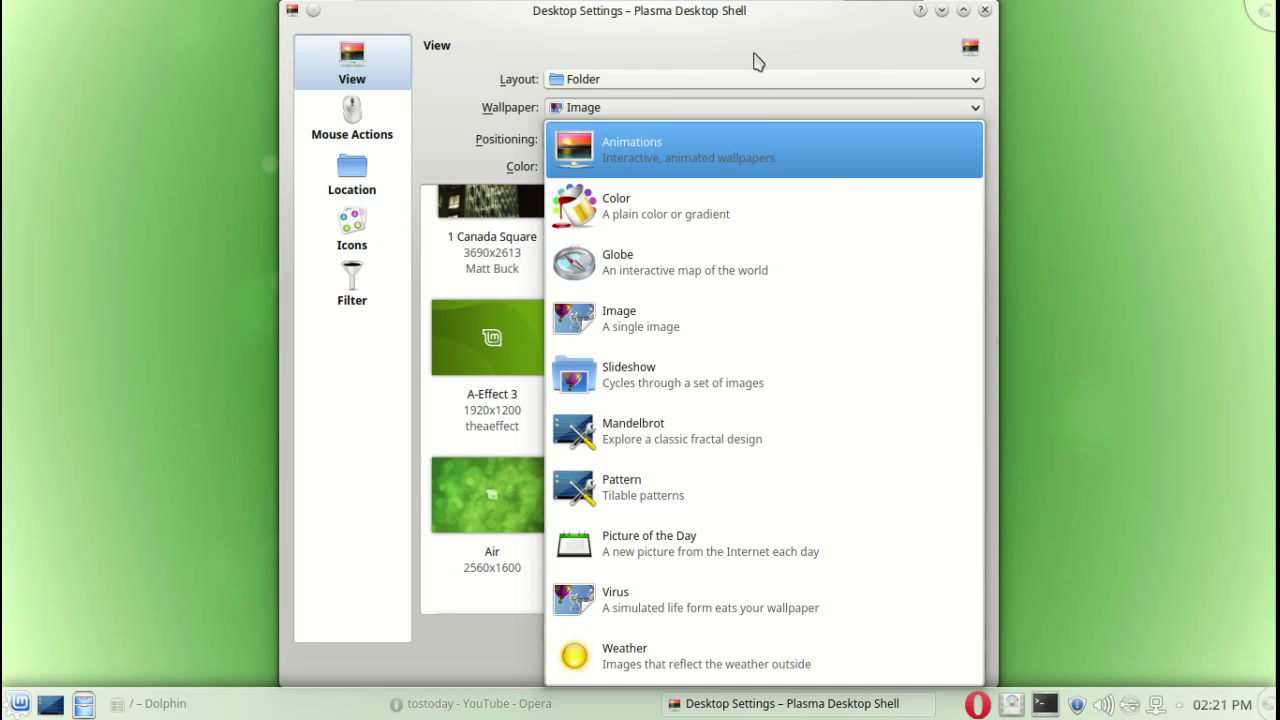
{"action": "left_click", "coordinate": [618, 318]}
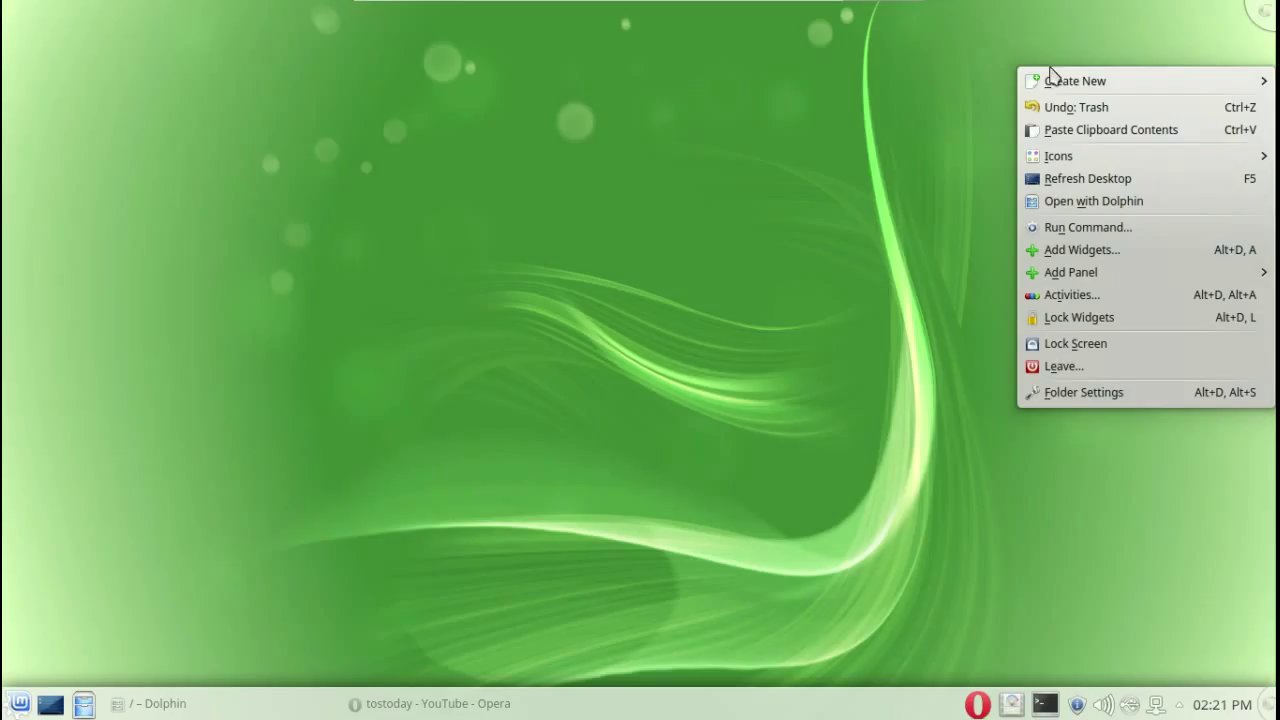
- Add an Analog Clock widget to the desktop via the toolbox's Add Widgets option
{"action": "left_click", "coordinate": [1248, 48]}
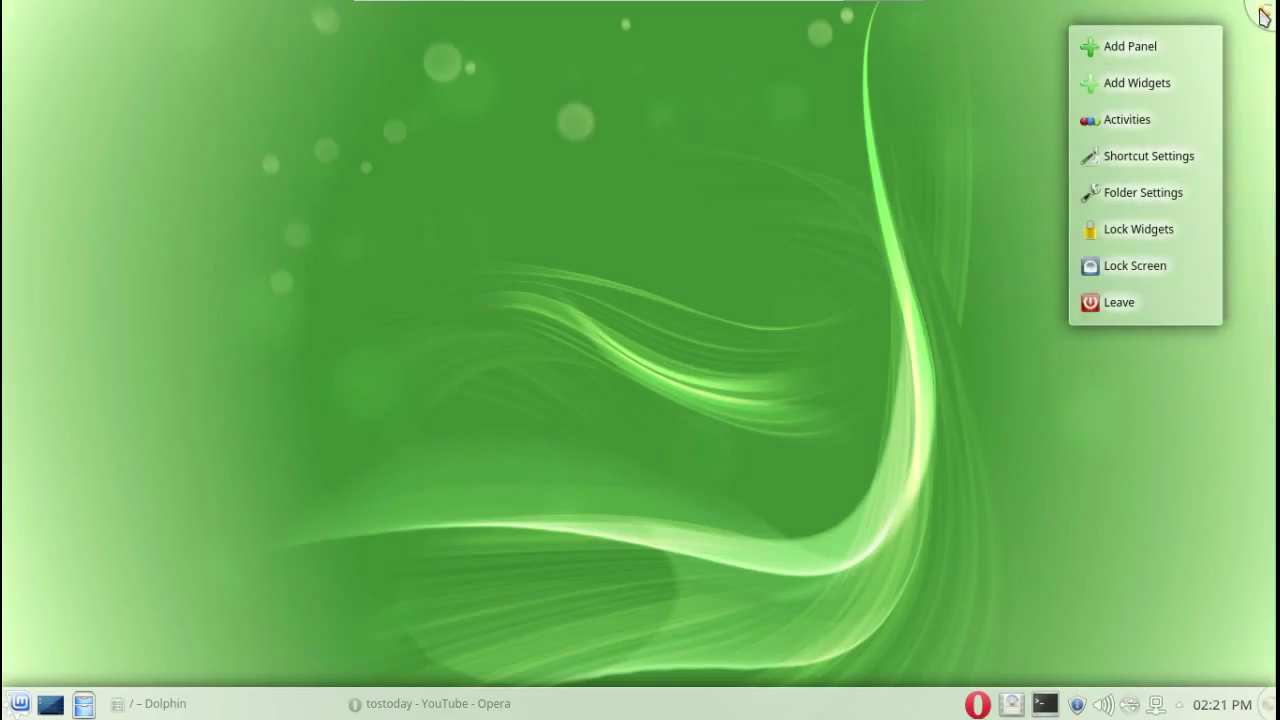
{"action": "mouse_move", "coordinate": [1135, 83]}
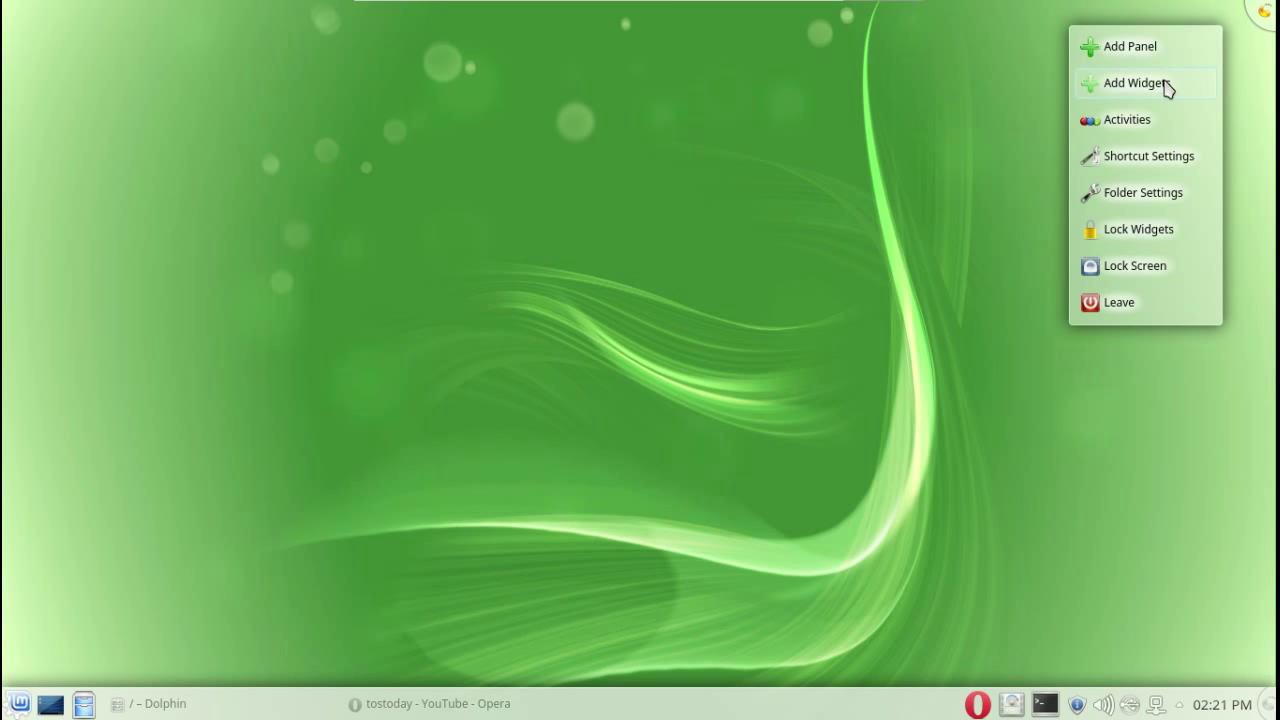
{"action": "left_click", "coordinate": [1133, 83]}
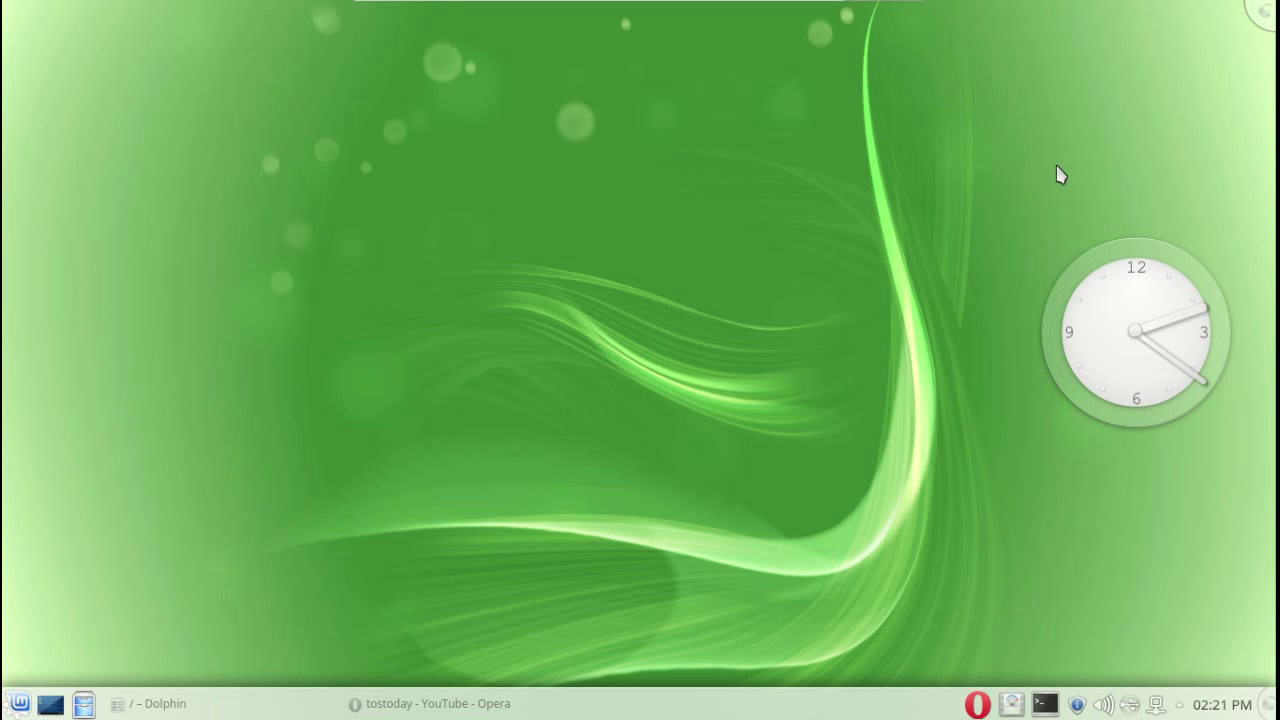
- Move the analog clock to the top centre and enlarge the bottom panel via Panel Settings
{"action": "left_click_drag", "start_coordinate": [1135, 332], "coordinate": [645, 135]}
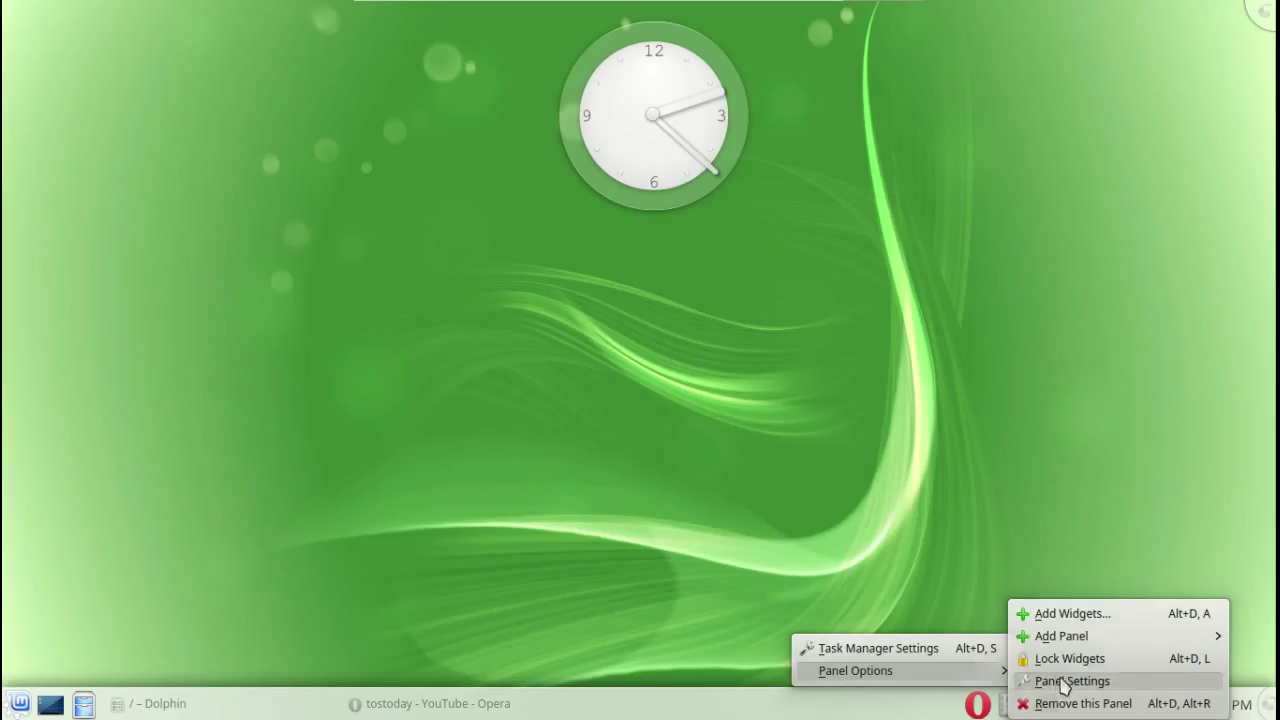
{"action": "left_click", "coordinate": [1071, 681]}
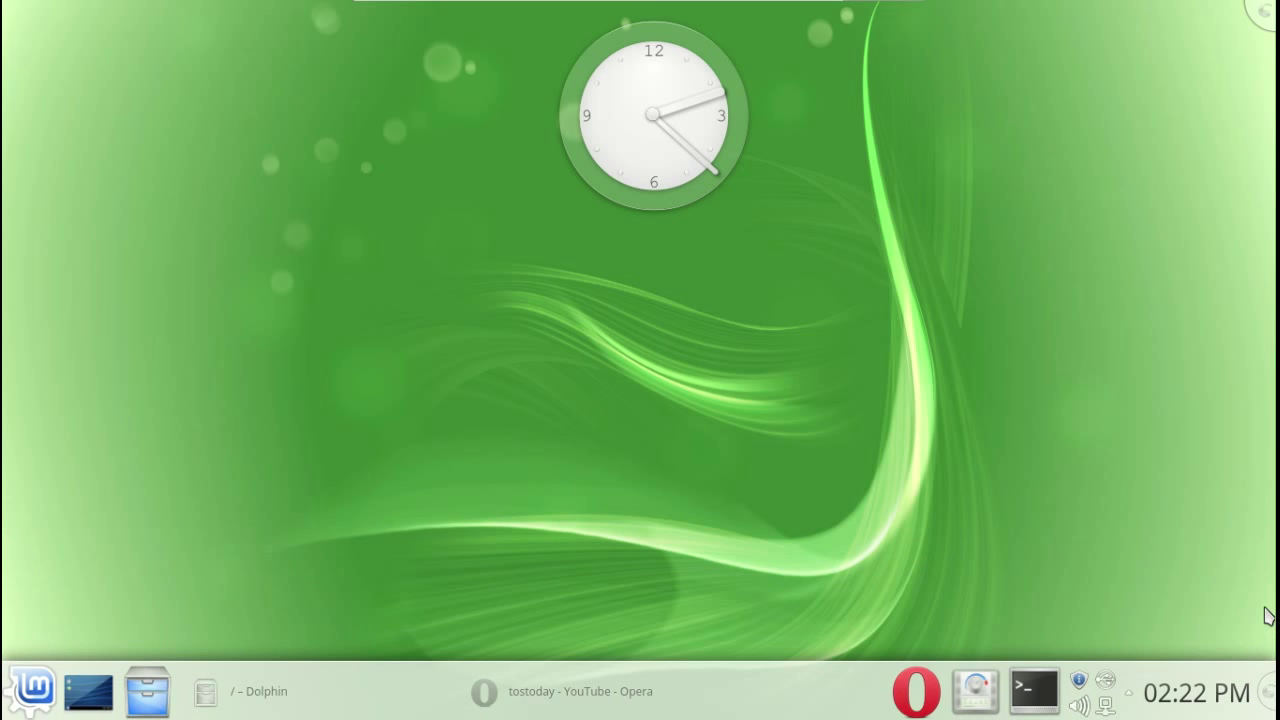
{"action": "mouse_move", "coordinate": [1120, 712]}
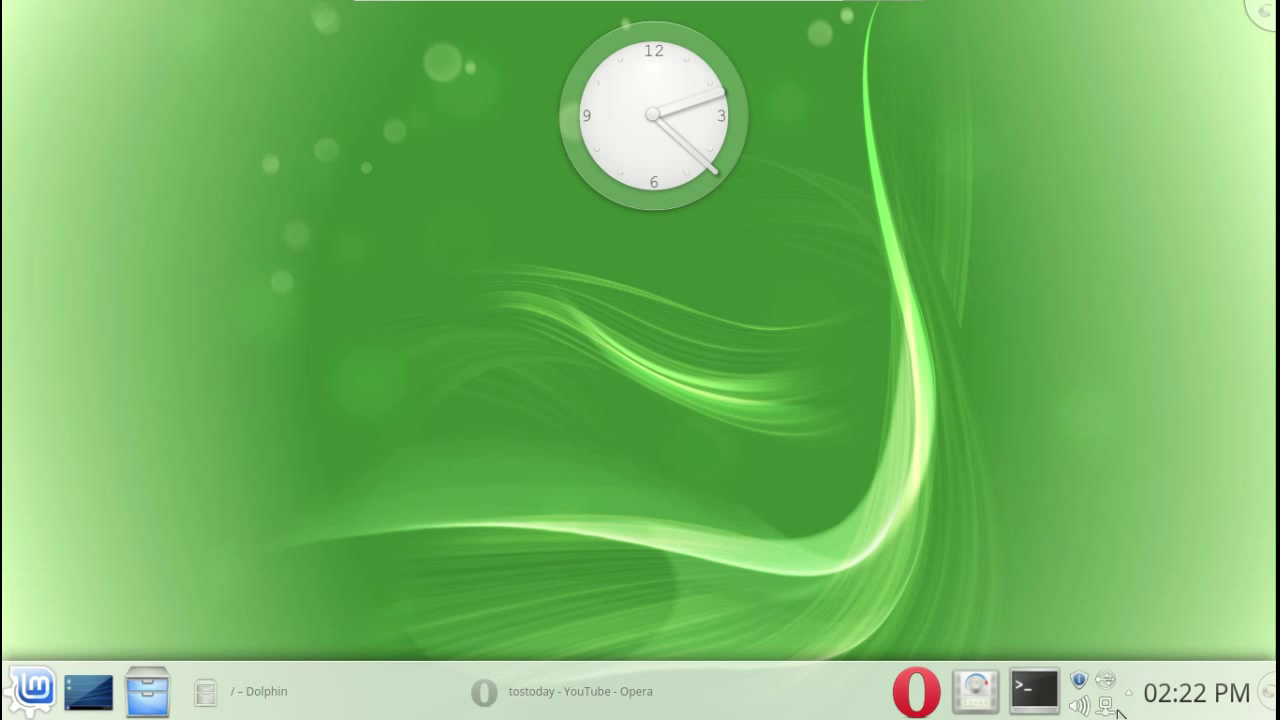
{"action": "mouse_move", "coordinate": [360, 710]}
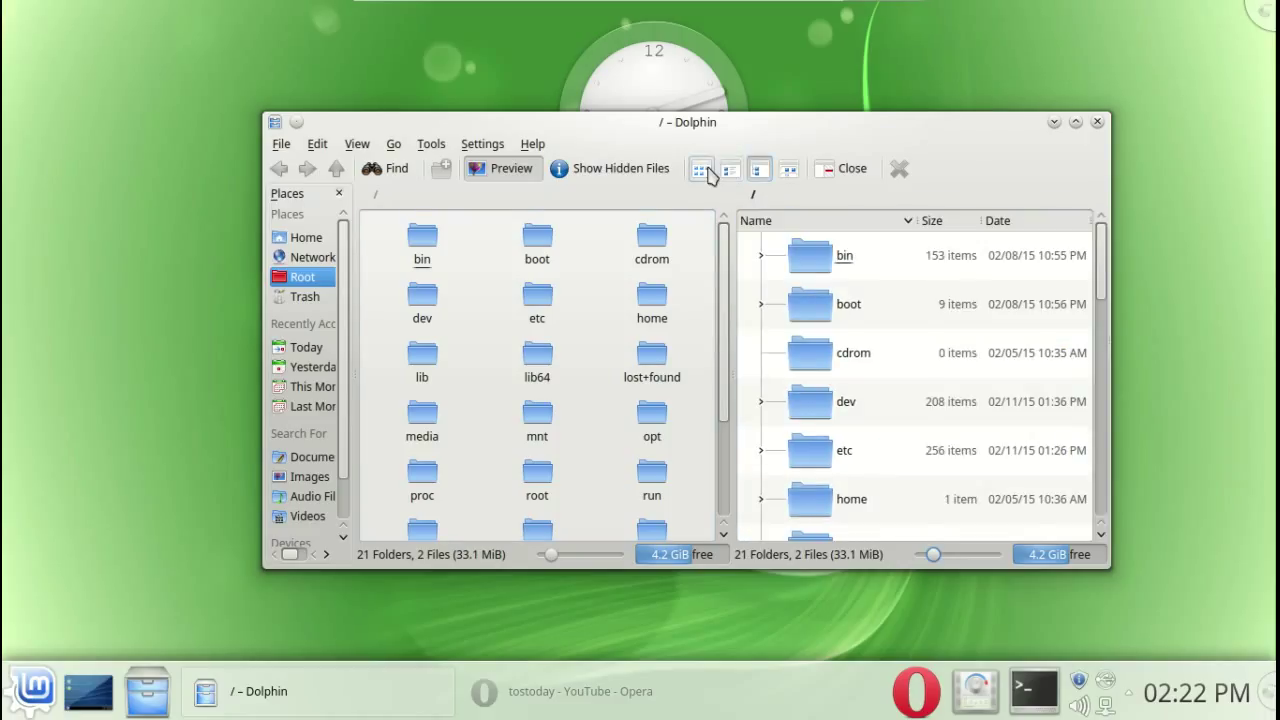
- Show Dolphin's right split pane as icons grouped by first letter after trying Details view
{"action": "left_click", "coordinate": [759, 168]}
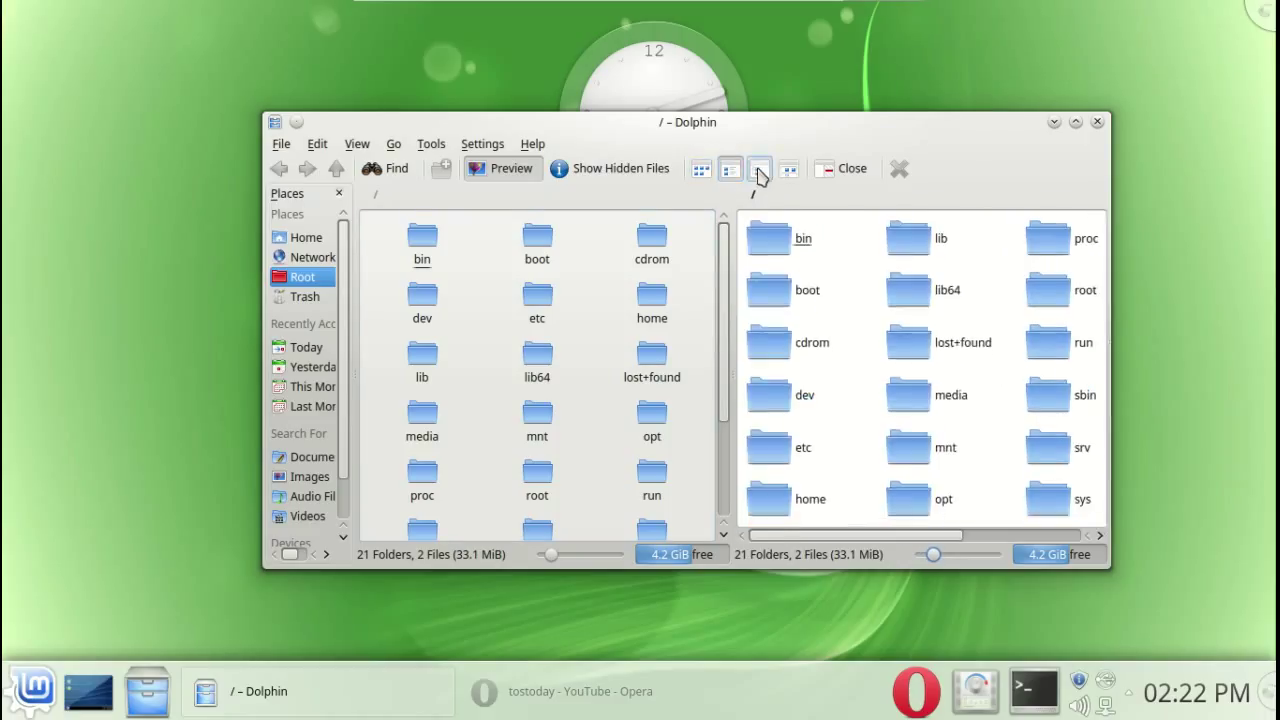
{"action": "left_click", "coordinate": [789, 168]}
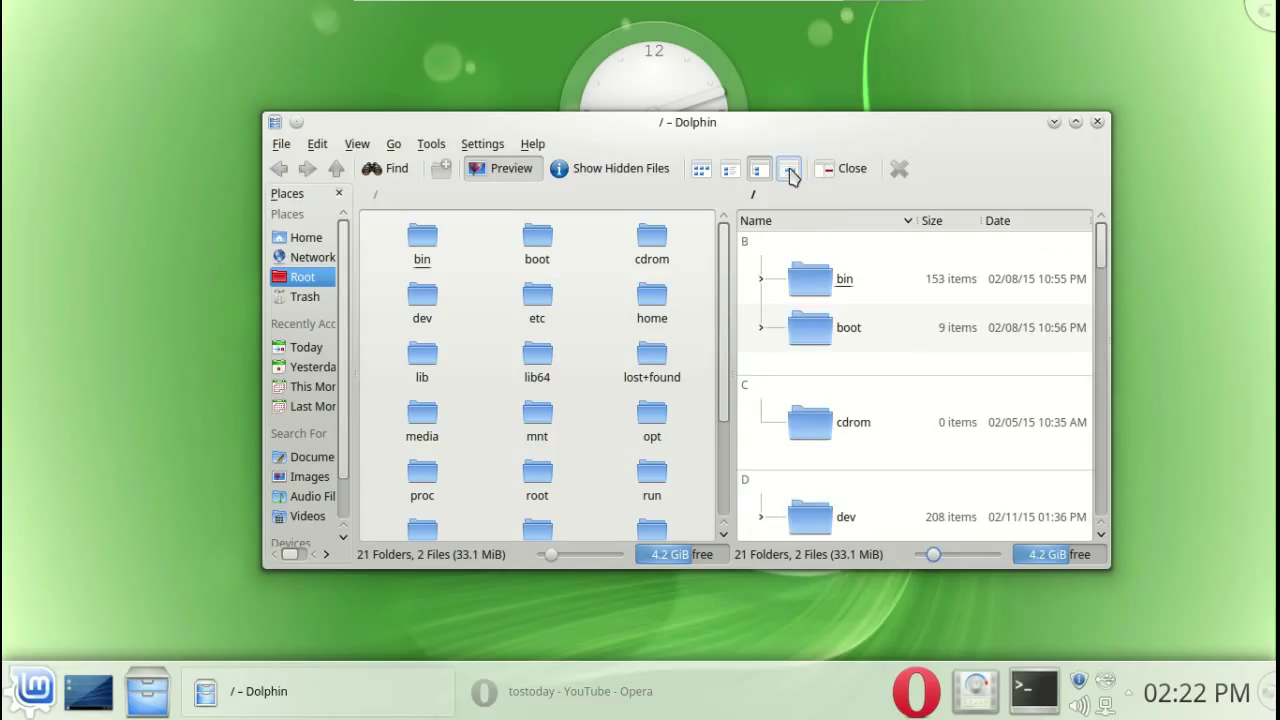
{"action": "left_click", "coordinate": [701, 168]}
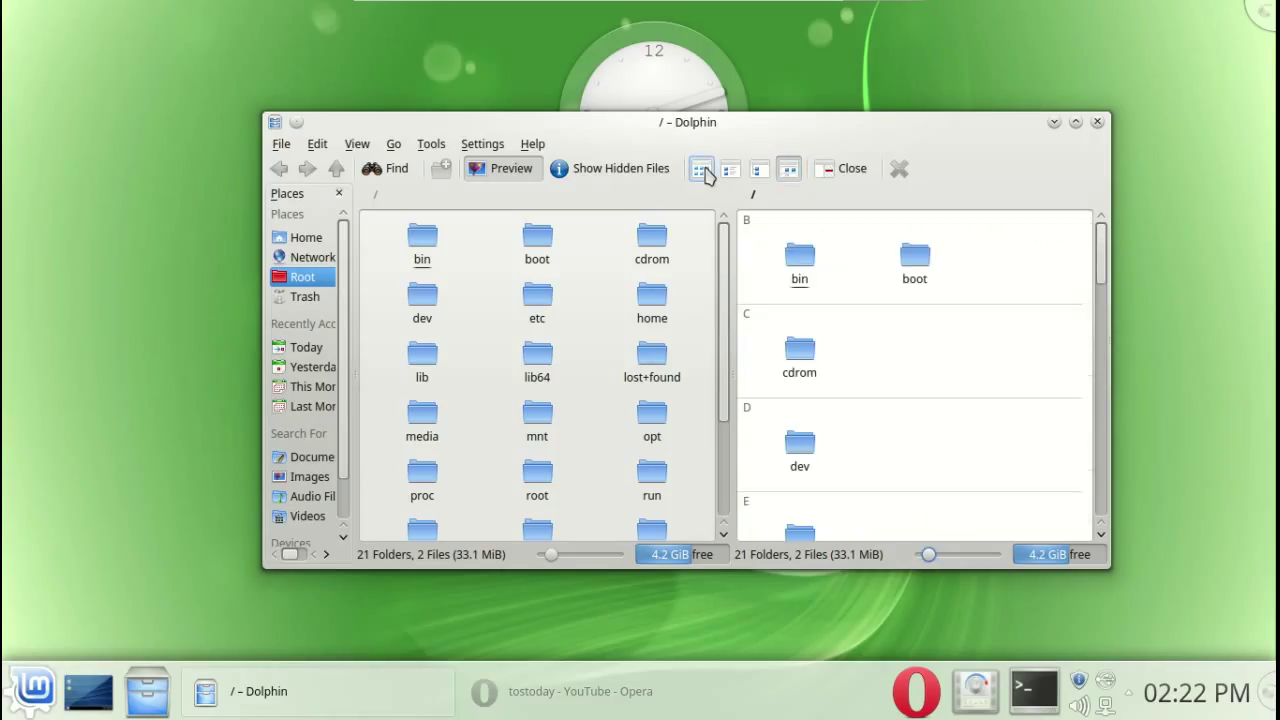
{"action": "left_click", "coordinate": [841, 168]}
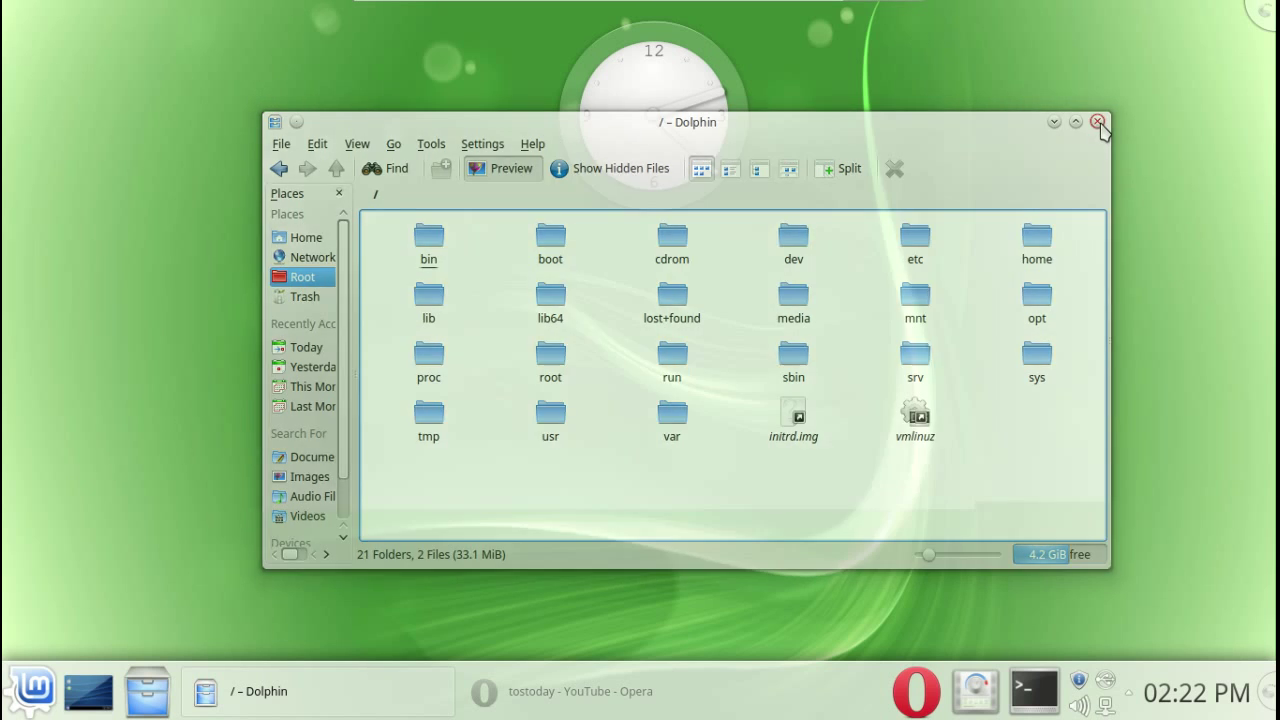
- Close the split pane and the Dolphin window, leaving the desktop with the analog clock
{"action": "left_click", "coordinate": [1099, 122]}
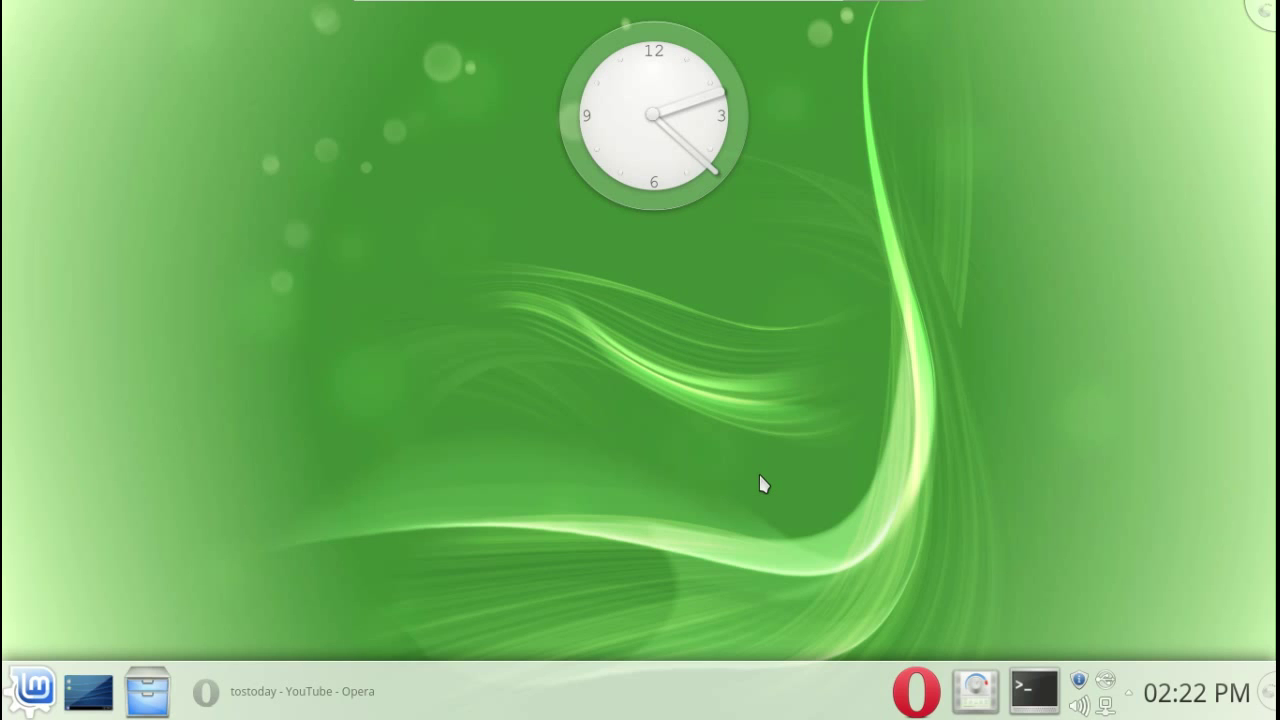
{"action": "mouse_move", "coordinate": [345, 697]}
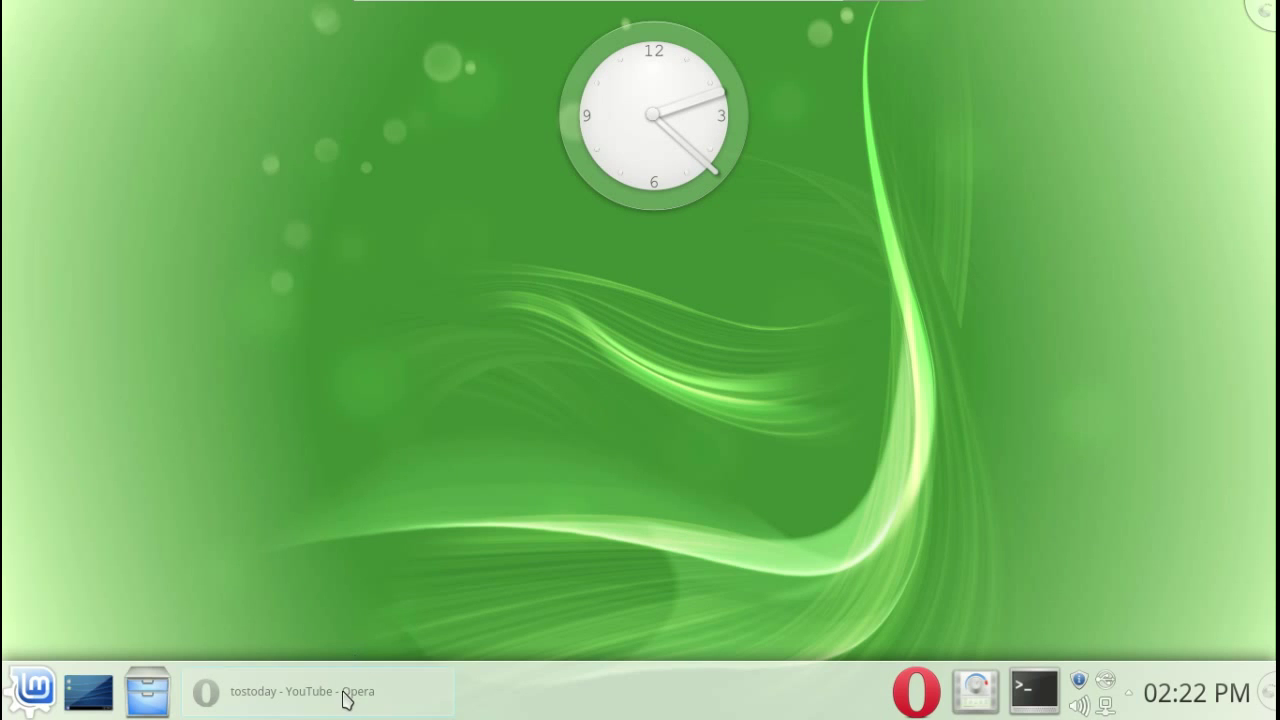
- Restore Opera, copy the selected Kdenlive install command, and scroll back to the page top
{"action": "left_click", "coordinate": [317, 691]}
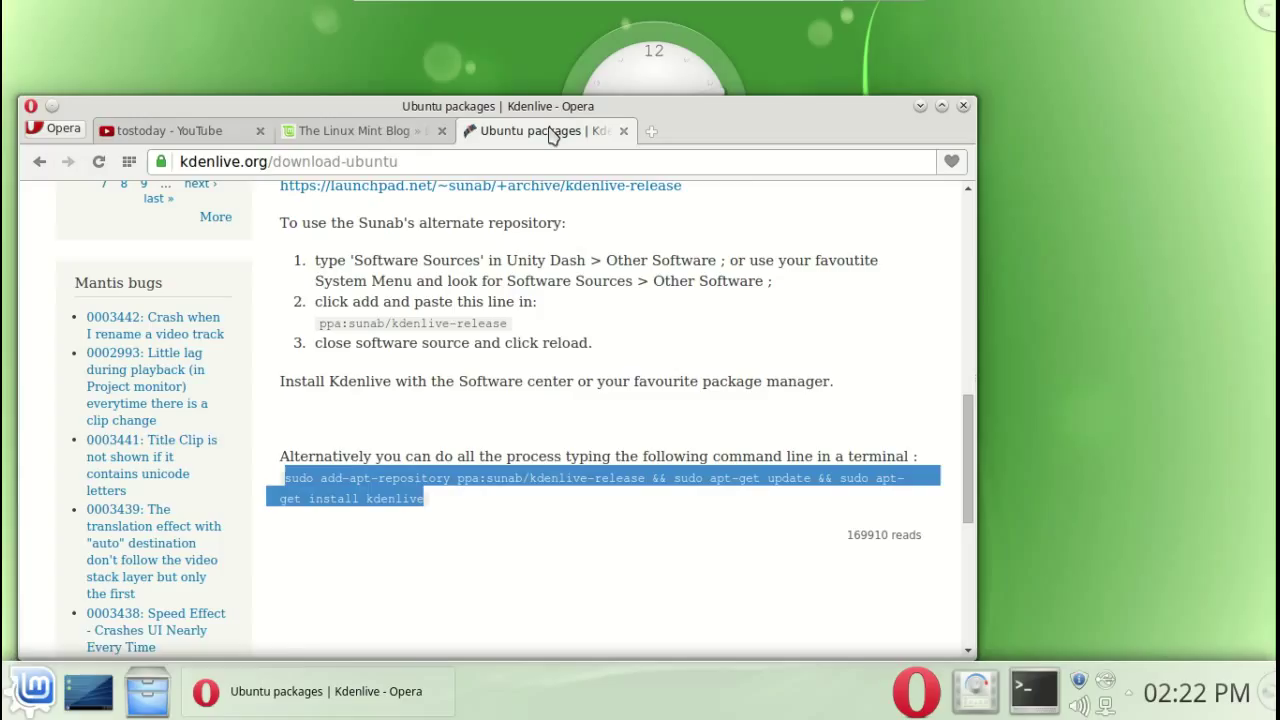
{"action": "right_click", "coordinate": [573, 490]}
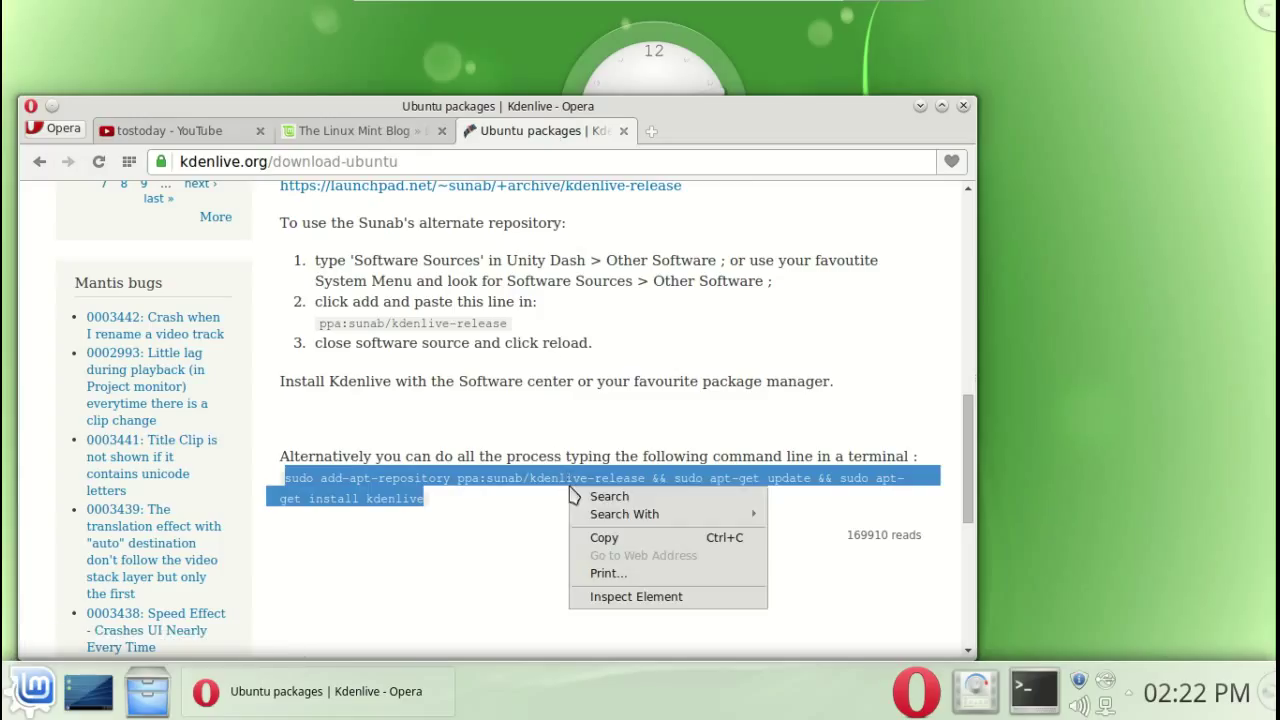
{"action": "left_click", "coordinate": [1200, 434]}
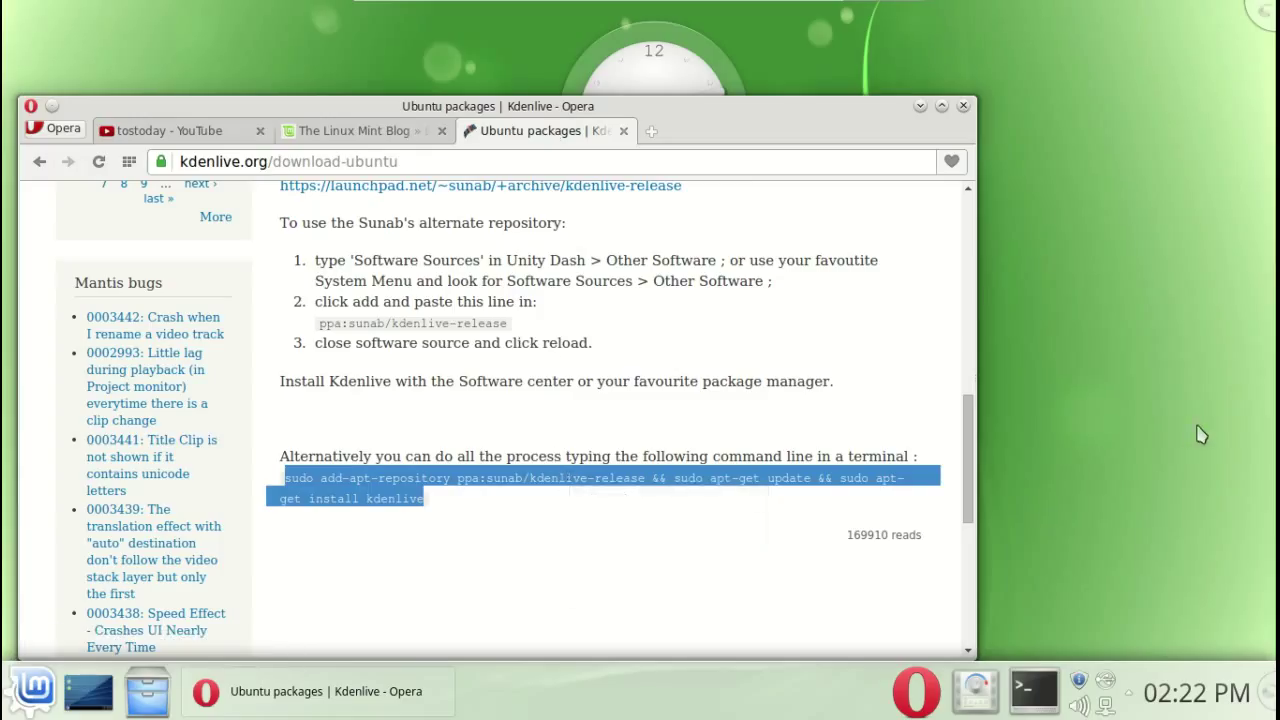
{"action": "scroll", "scroll_direction": "up", "scroll_amount": 3}
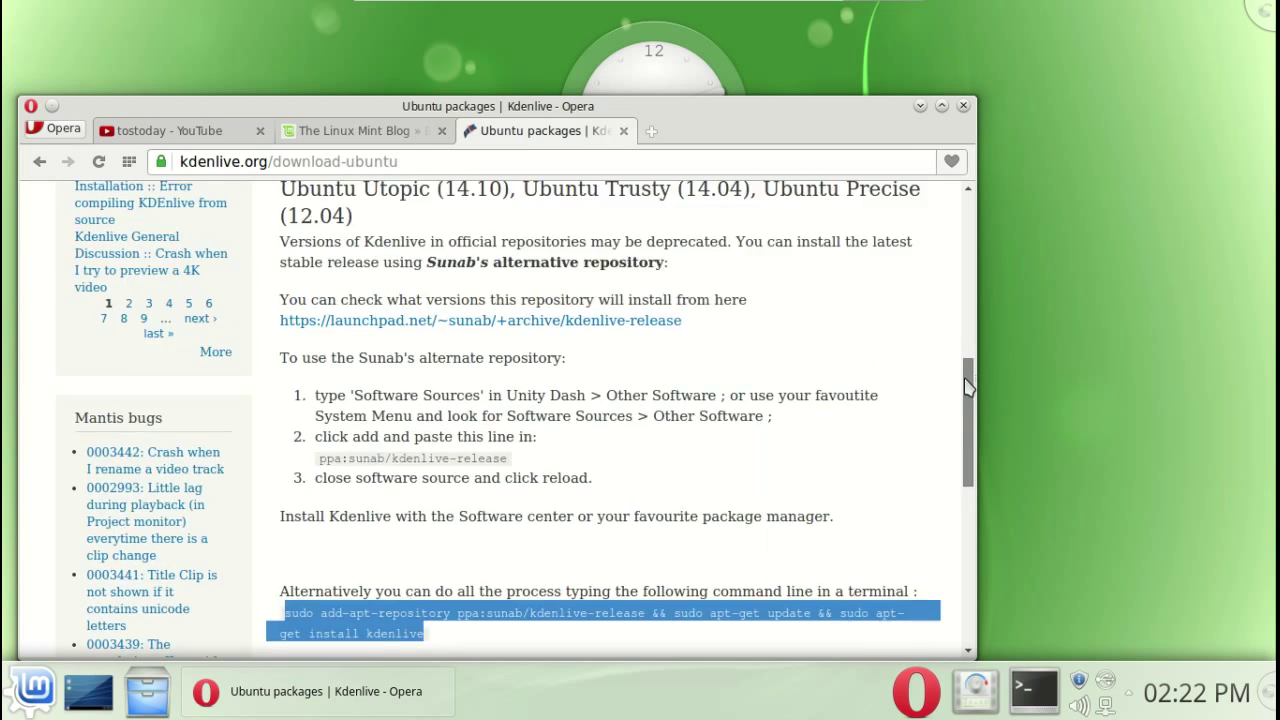
{"action": "scroll", "scroll_direction": "up", "scroll_amount": 3}
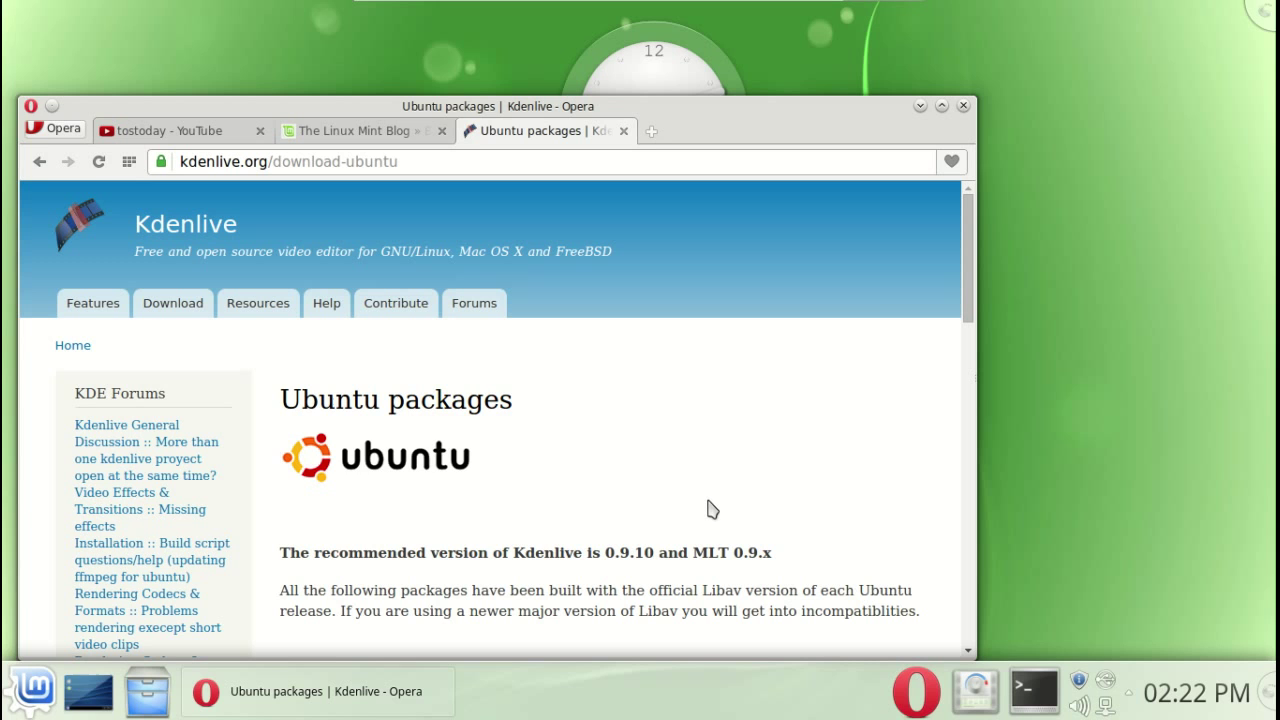
{"action": "mouse_move", "coordinate": [943, 118]}
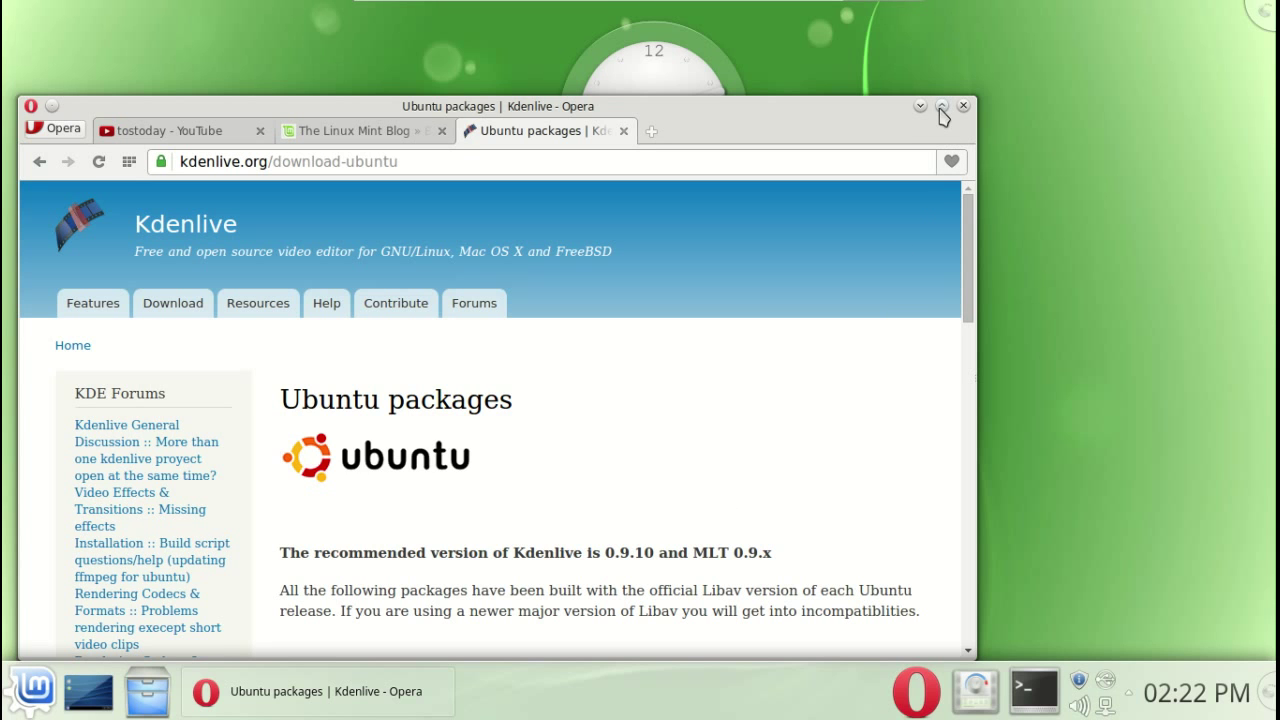
- Hide the Opera browser and bring up a Konsole terminal from the panel
{"action": "left_click", "coordinate": [941, 105]}
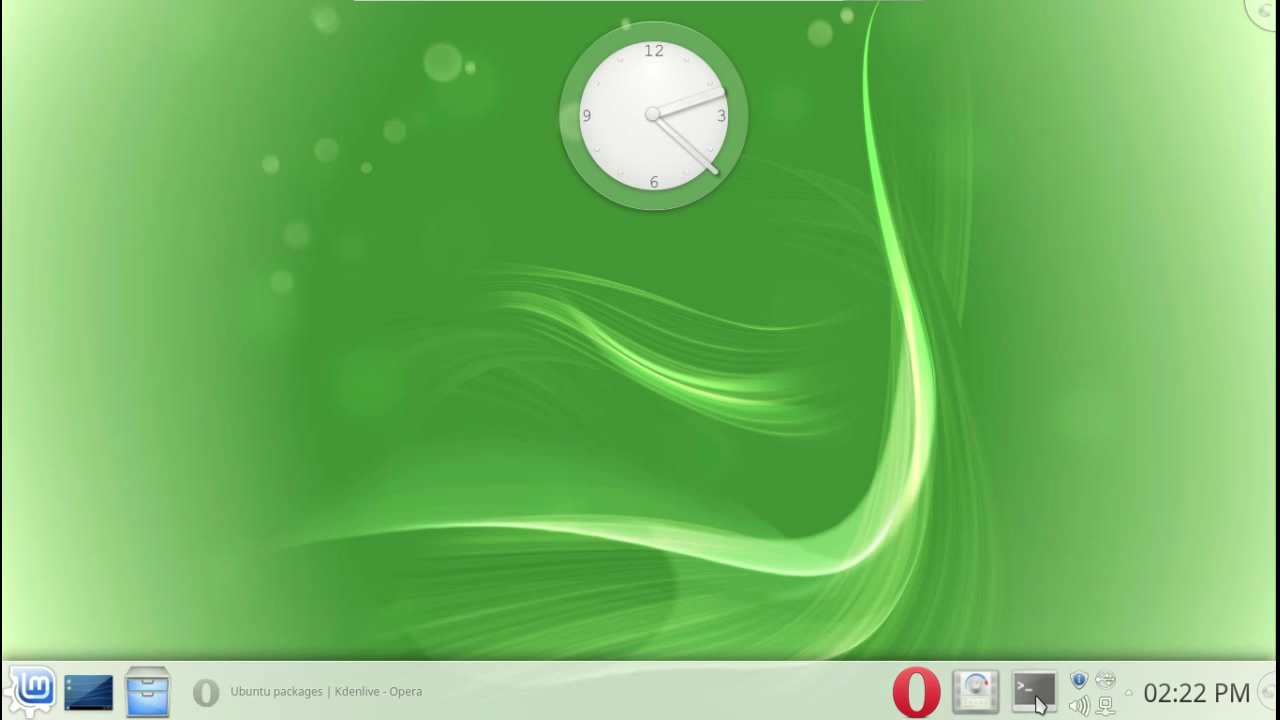
{"action": "left_click", "coordinate": [1034, 690]}
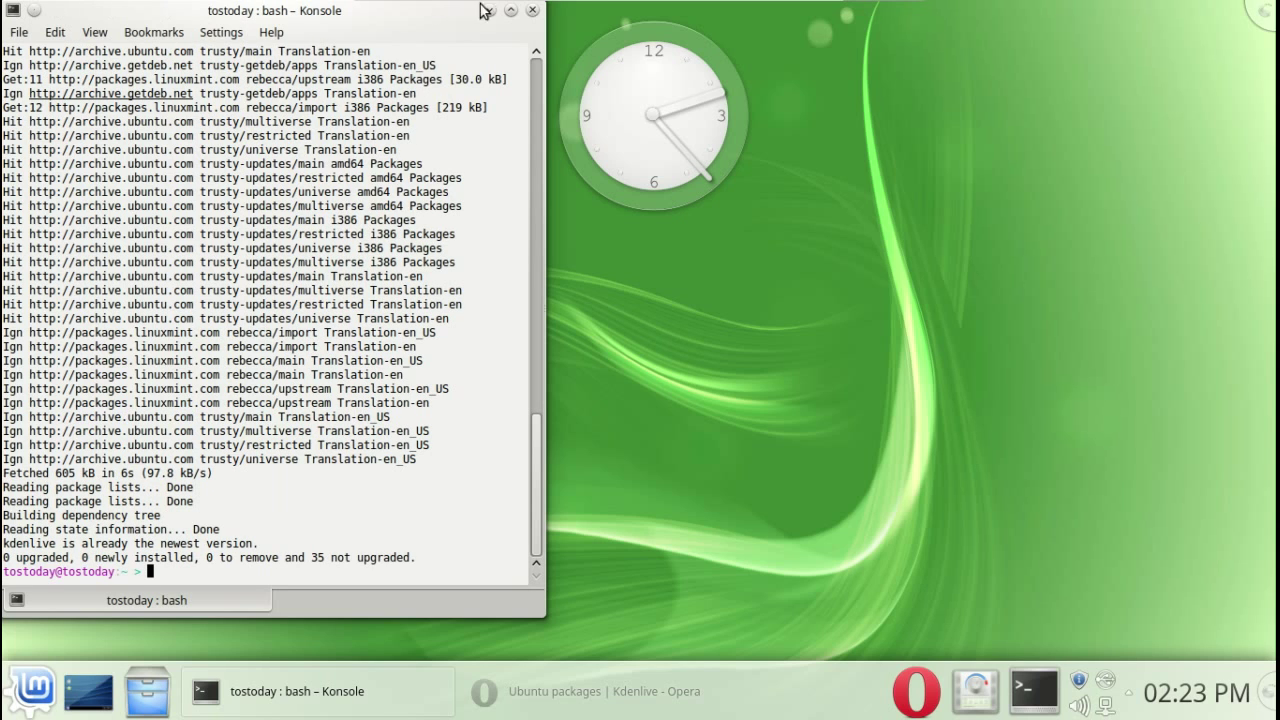
- Hide the terminal and launch Kdenlive into an empty Untitled HD 720p 30 fps project
{"action": "left_click", "coordinate": [533, 10]}
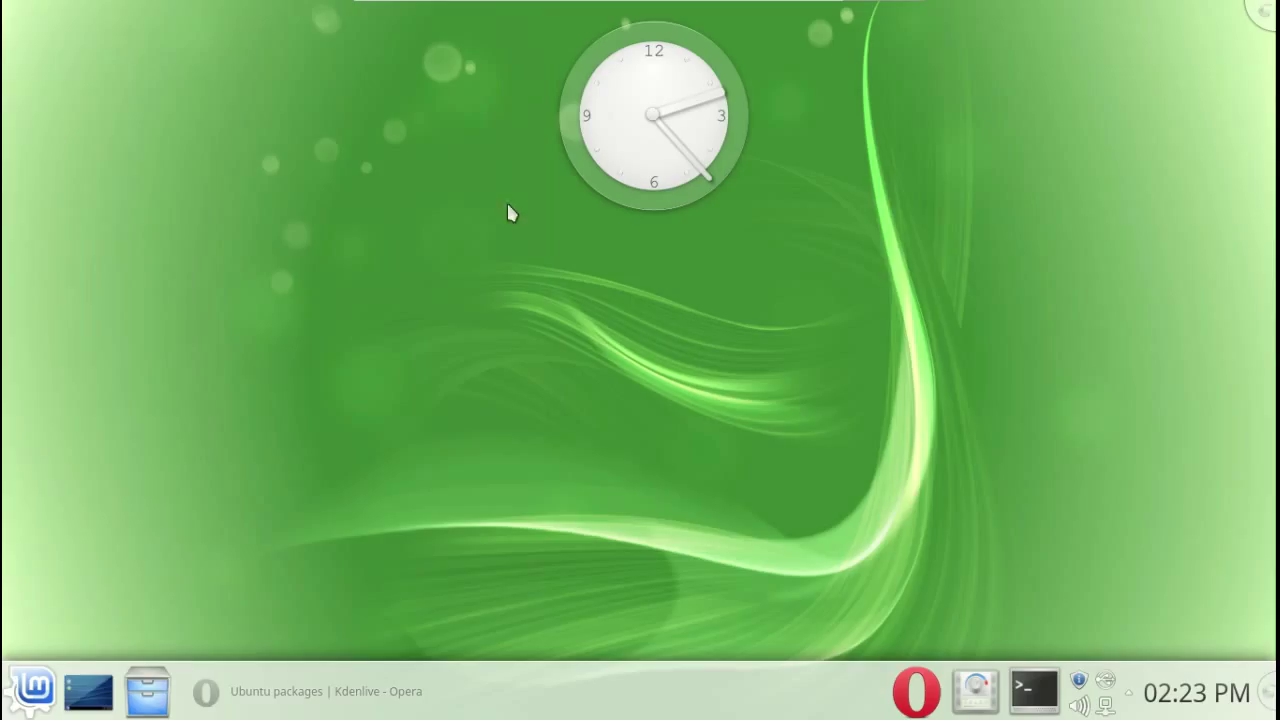
{"action": "mouse_move", "coordinate": [560, 388]}
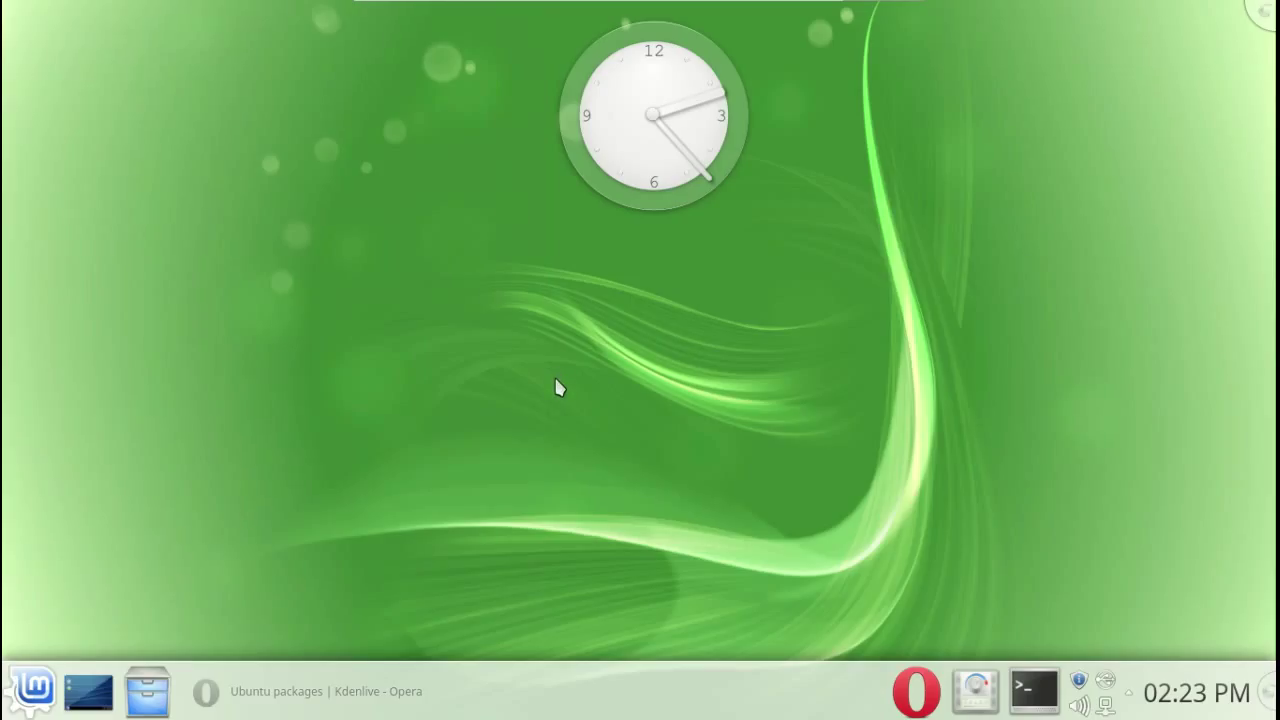
{"action": "left_click", "coordinate": [310, 691]}
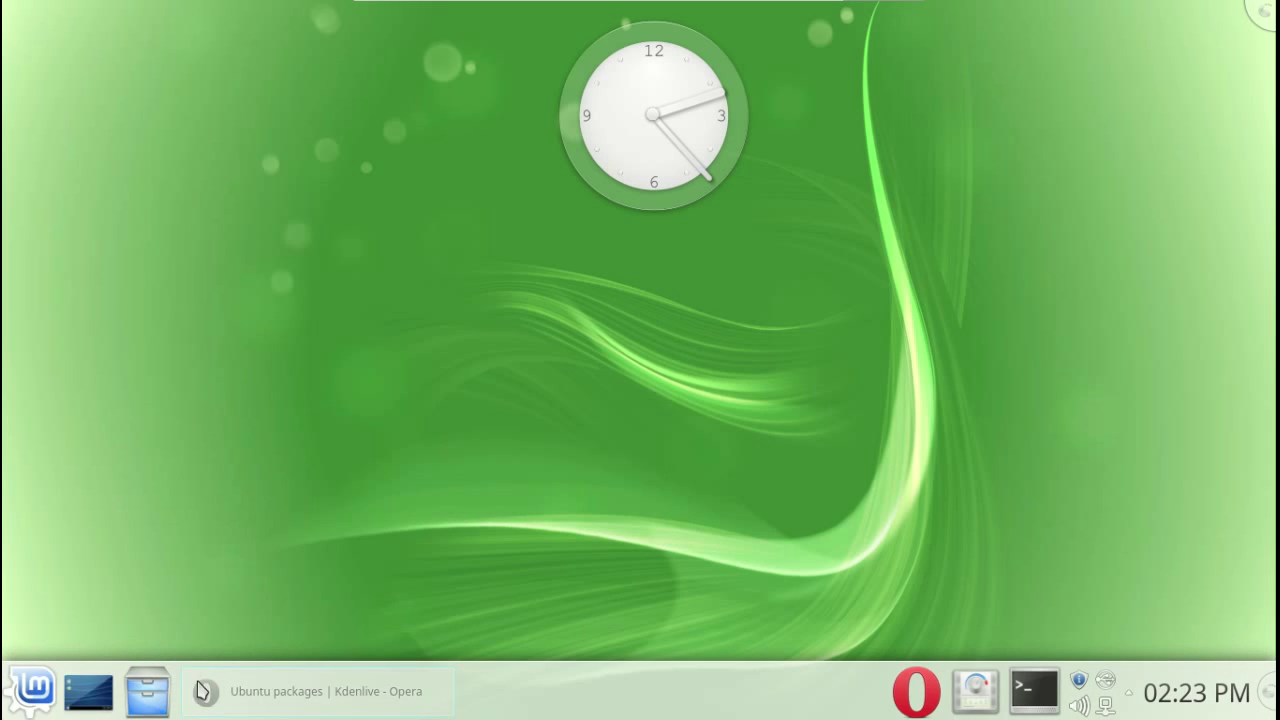
{"action": "left_click", "coordinate": [30, 690]}
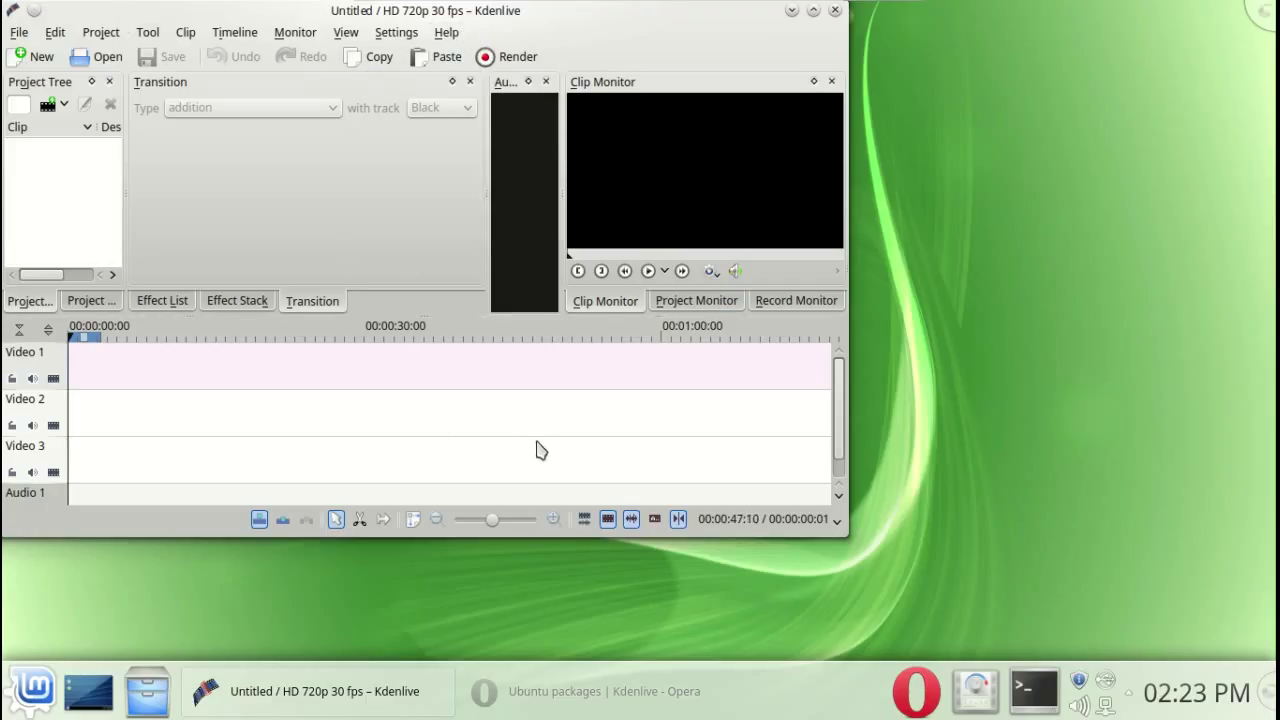
{"action": "mouse_move", "coordinate": [553, 475]}
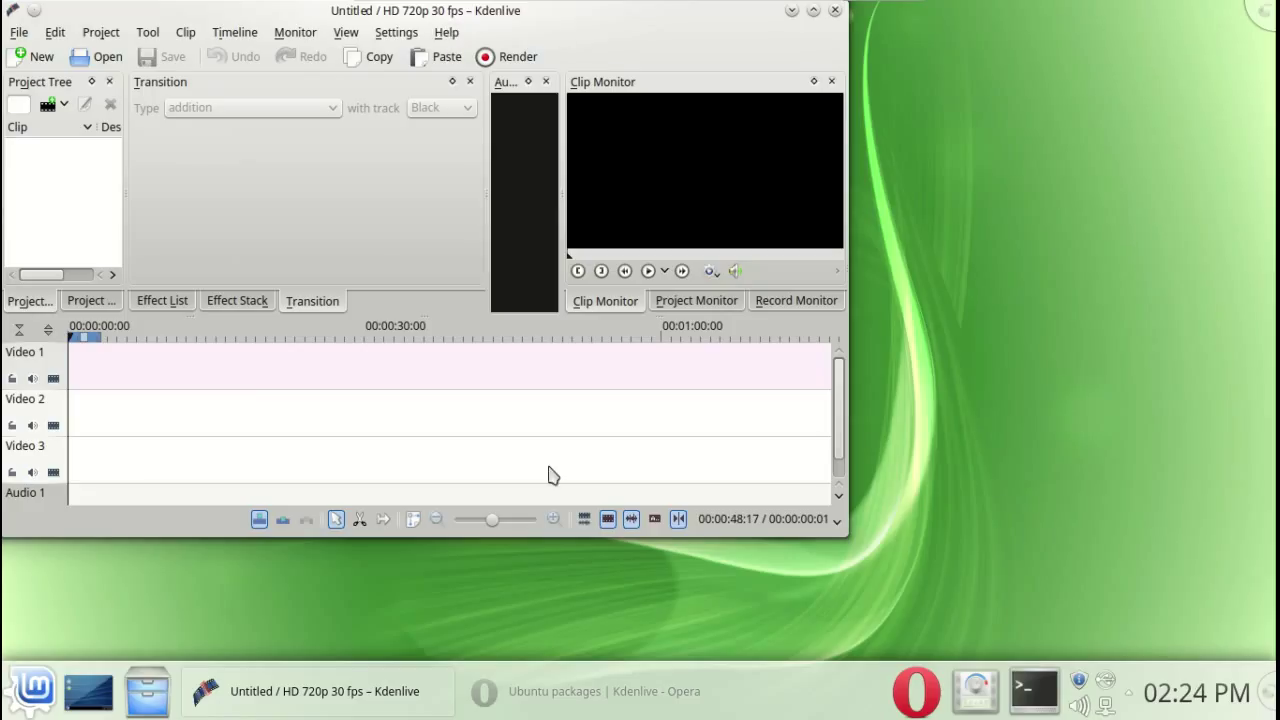
- Show the About Kdenlive dialog reporting version 0.9.8 on KDE Platform 4.14.2
{"action": "left_click", "coordinate": [446, 32]}
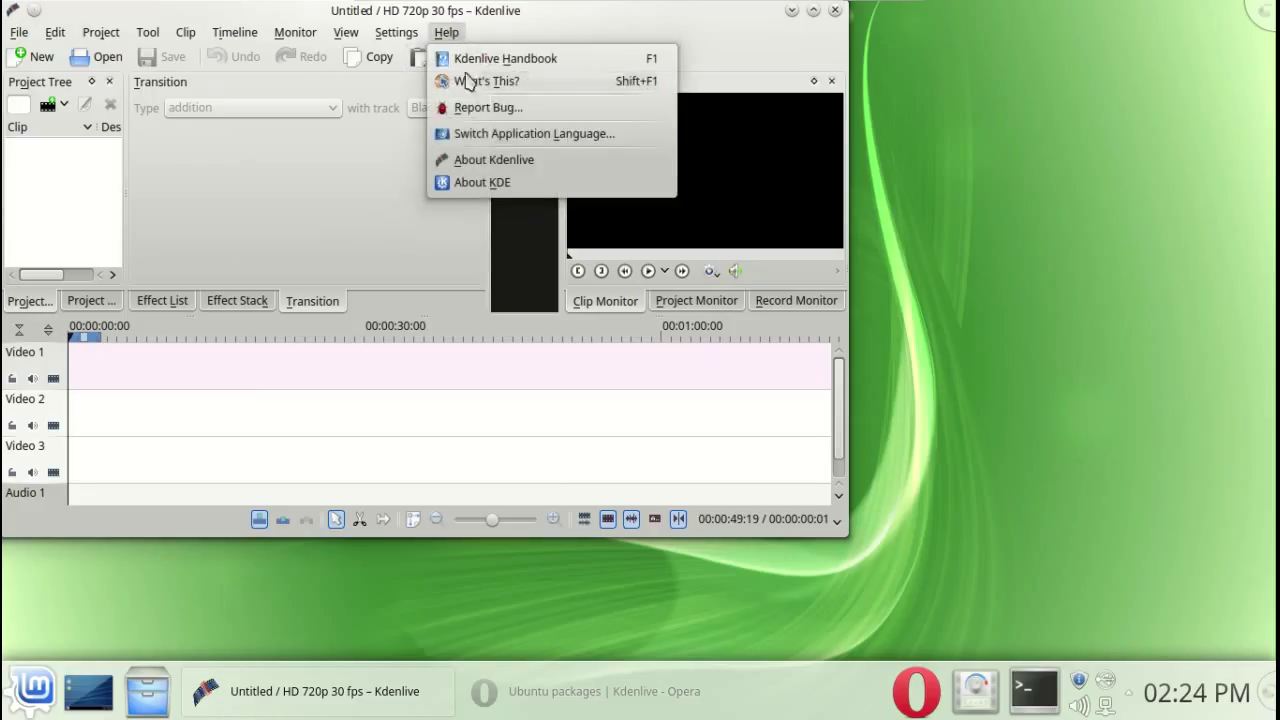
{"action": "left_click", "coordinate": [492, 159]}
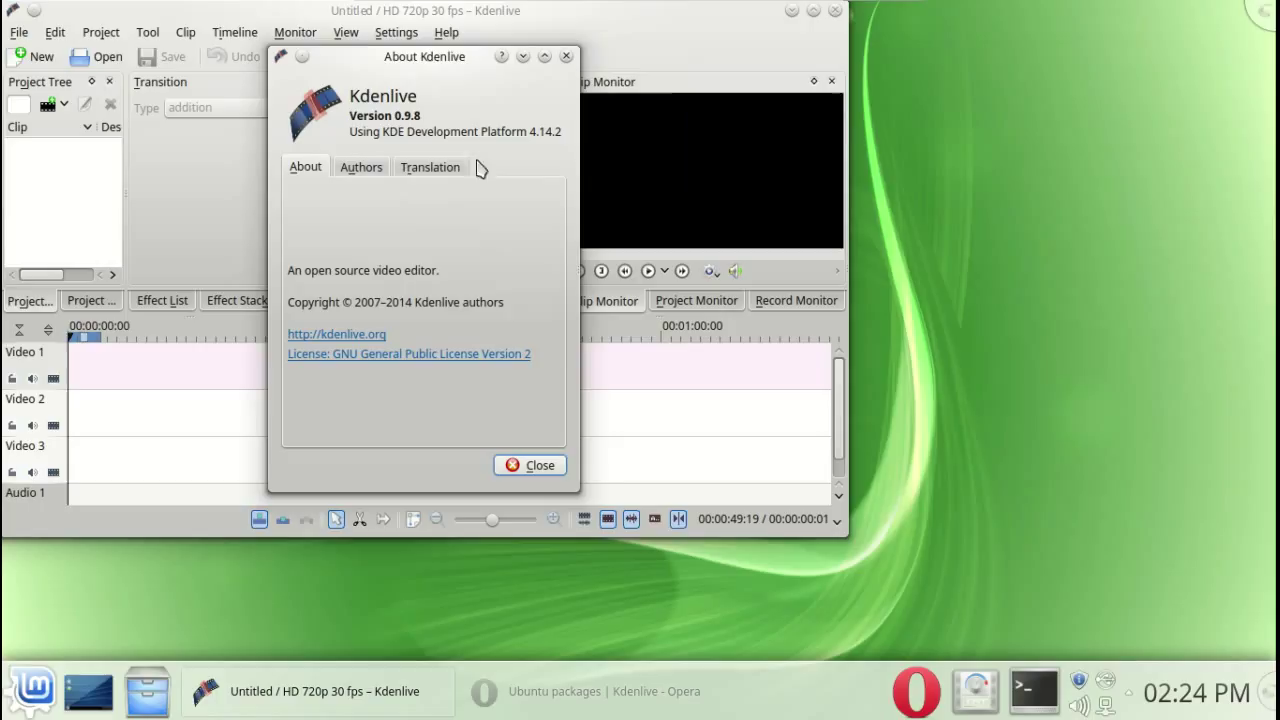
{"action": "mouse_move", "coordinate": [412, 140]}
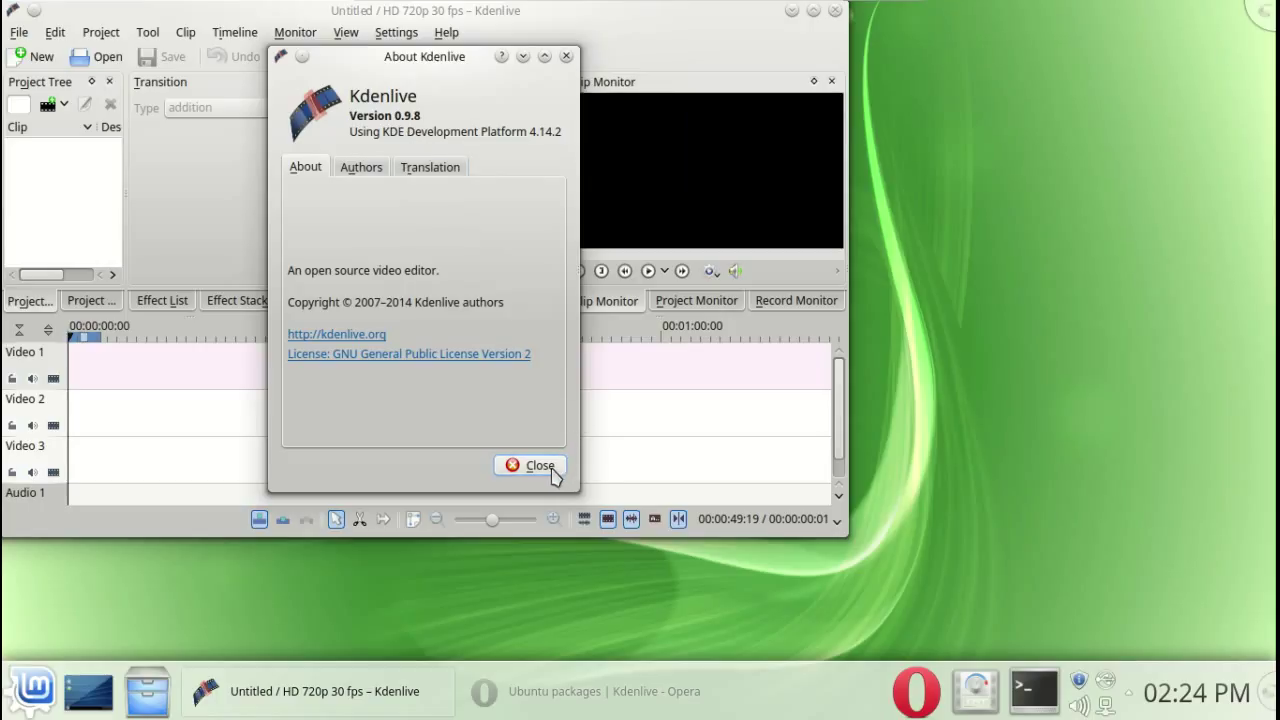
- Dismiss the About Kdenlive dialog to return to the empty project
{"action": "left_click", "coordinate": [530, 465]}
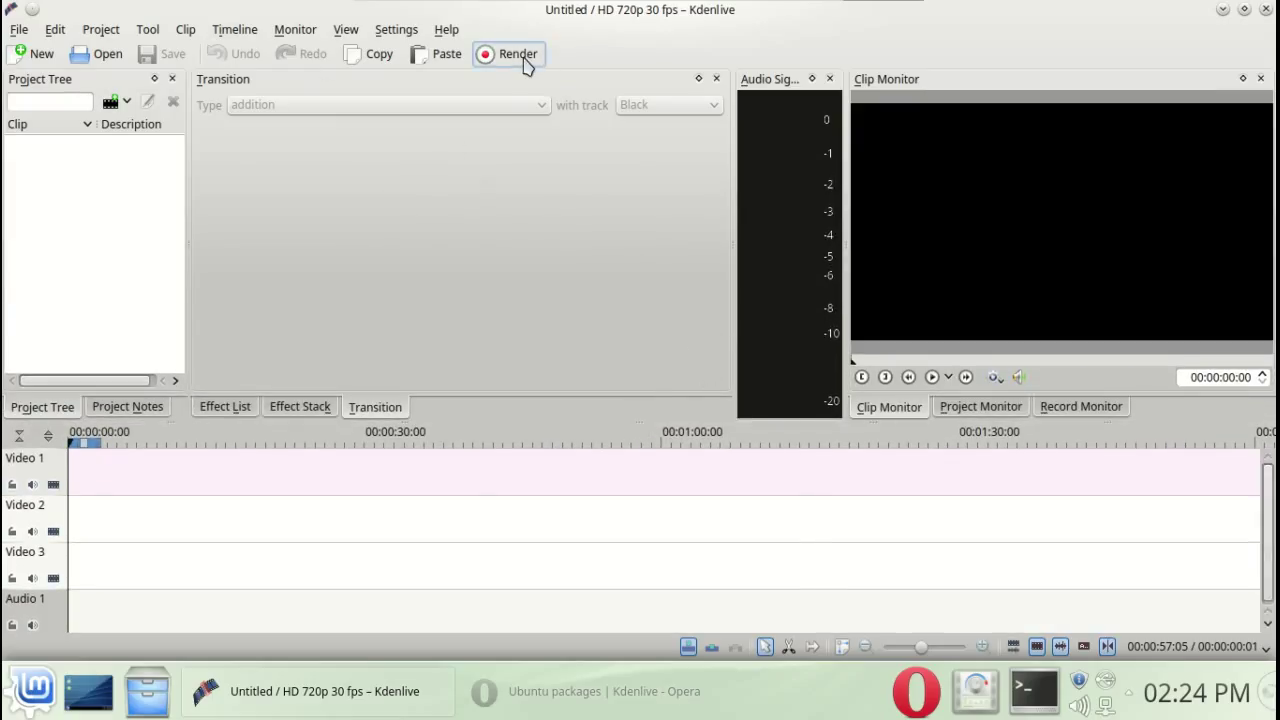
{"action": "left_click", "coordinate": [508, 54]}
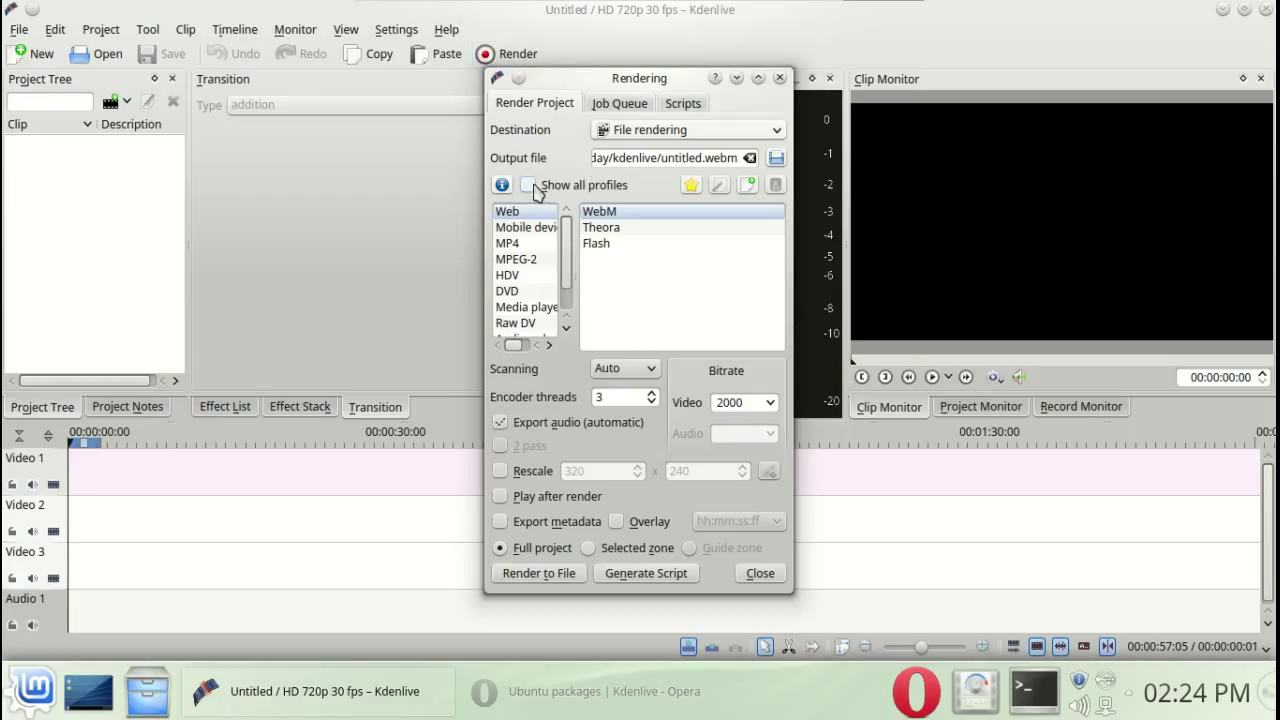
{"action": "left_click", "coordinate": [686, 129]}
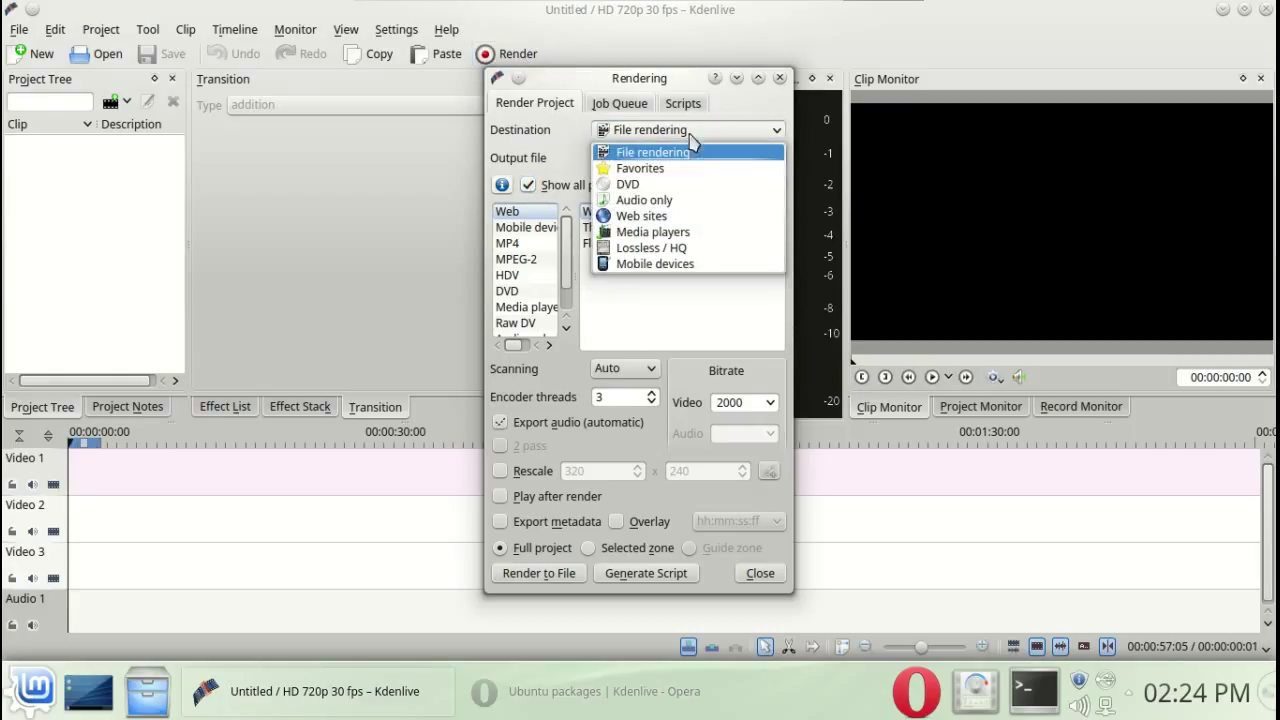
{"action": "left_click", "coordinate": [641, 215]}
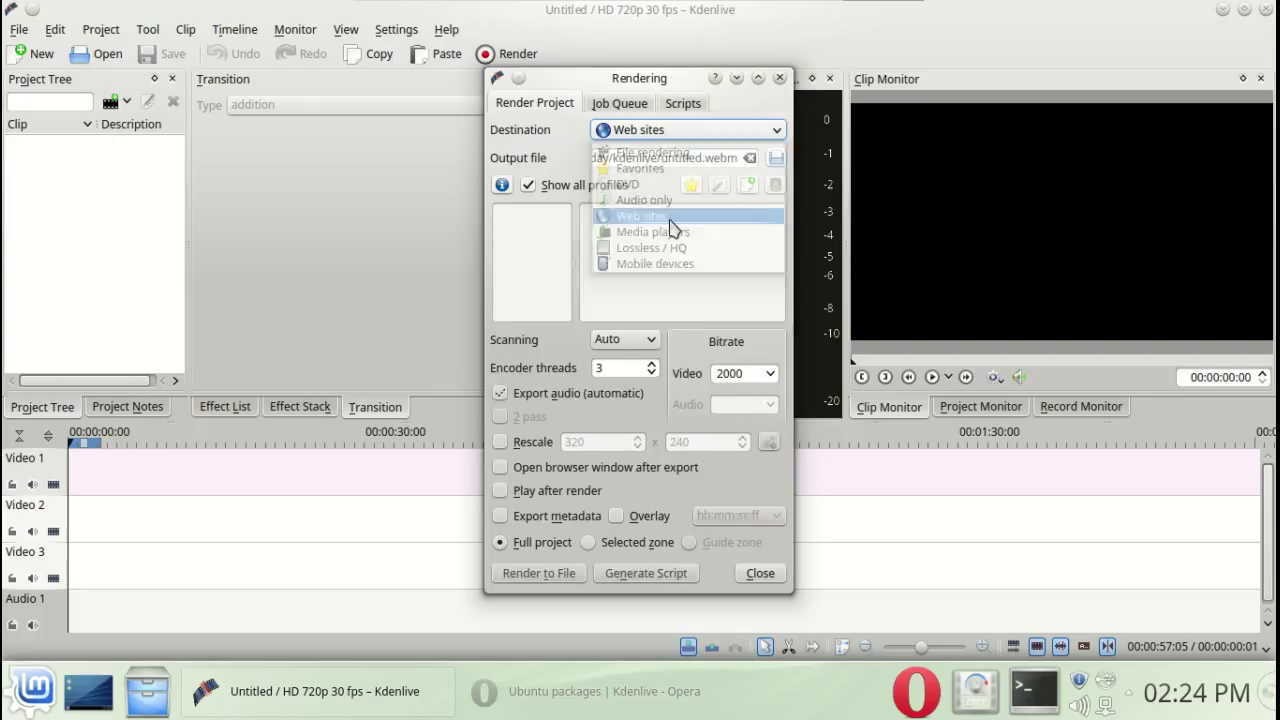
{"action": "left_click", "coordinate": [640, 215]}
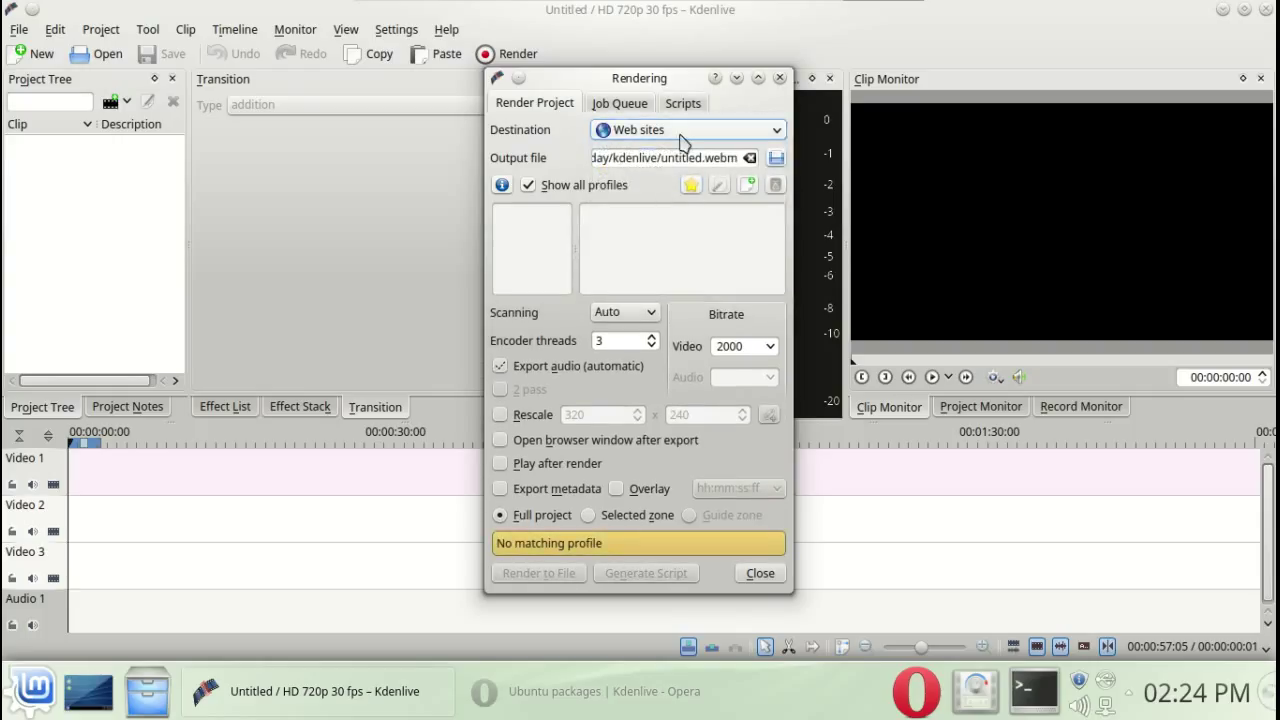
{"action": "left_click", "coordinate": [685, 129]}
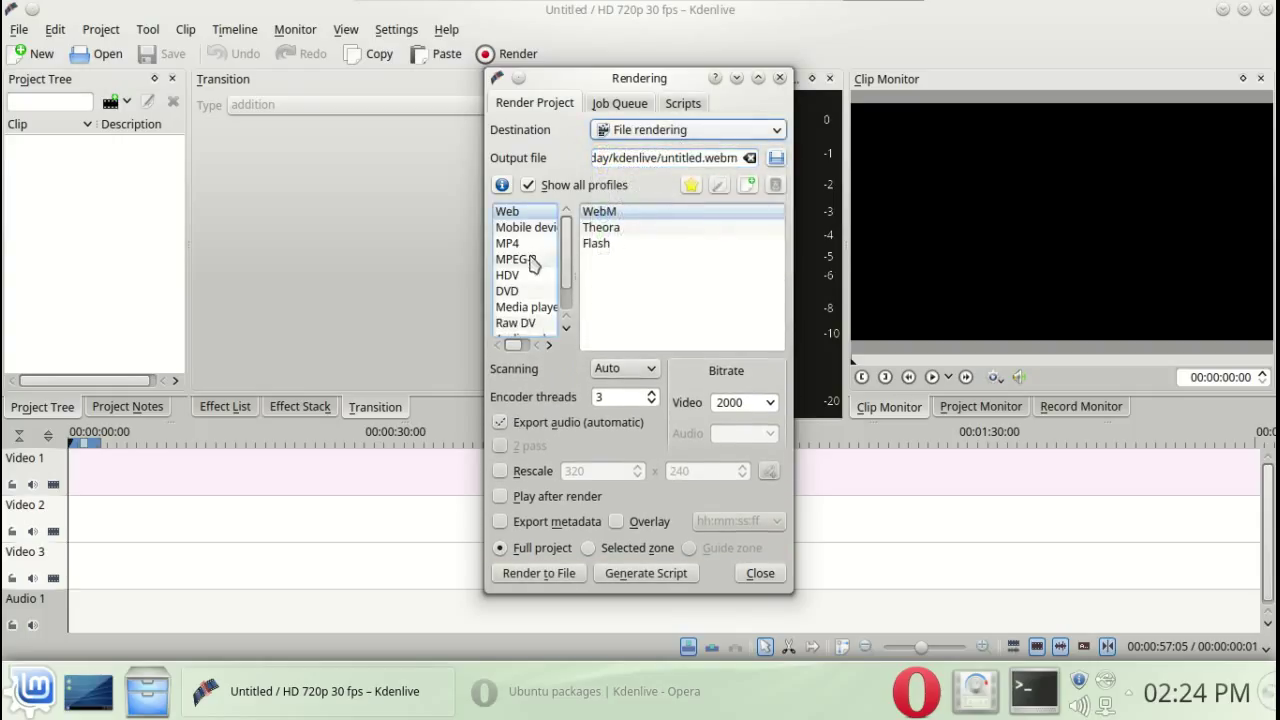
{"action": "left_click", "coordinate": [507, 243]}
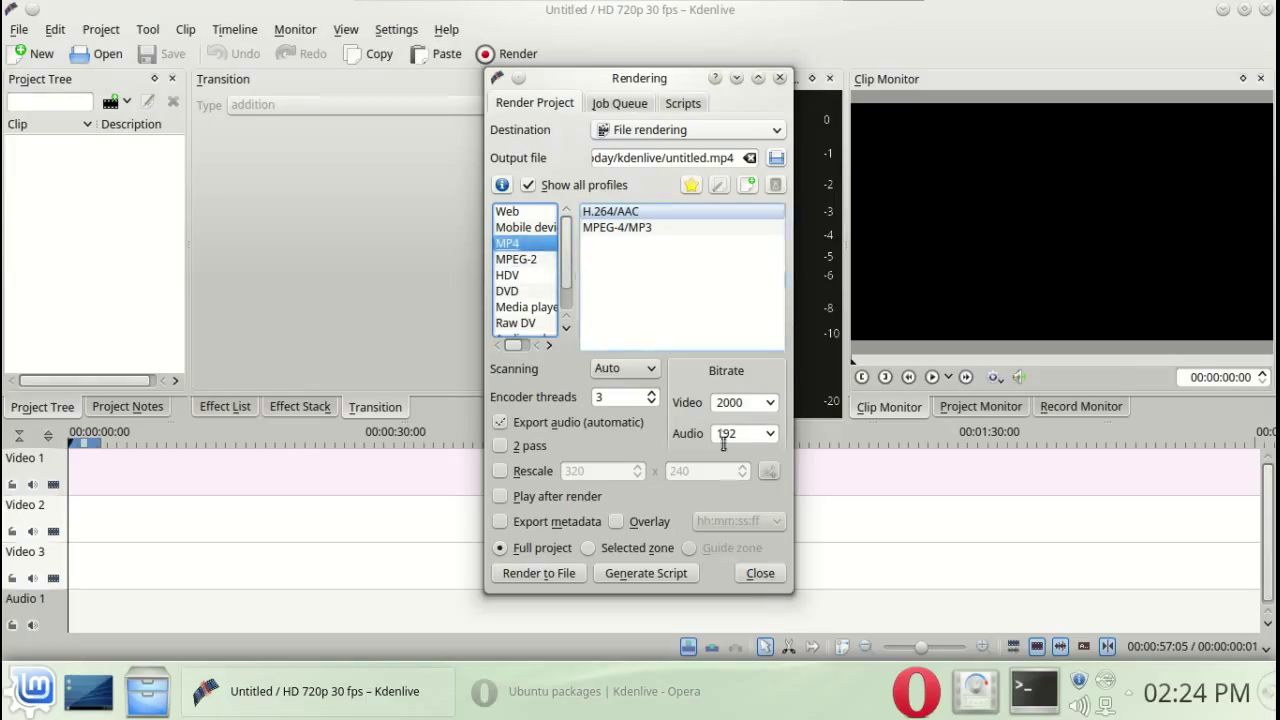
{"action": "left_click", "coordinate": [759, 573]}
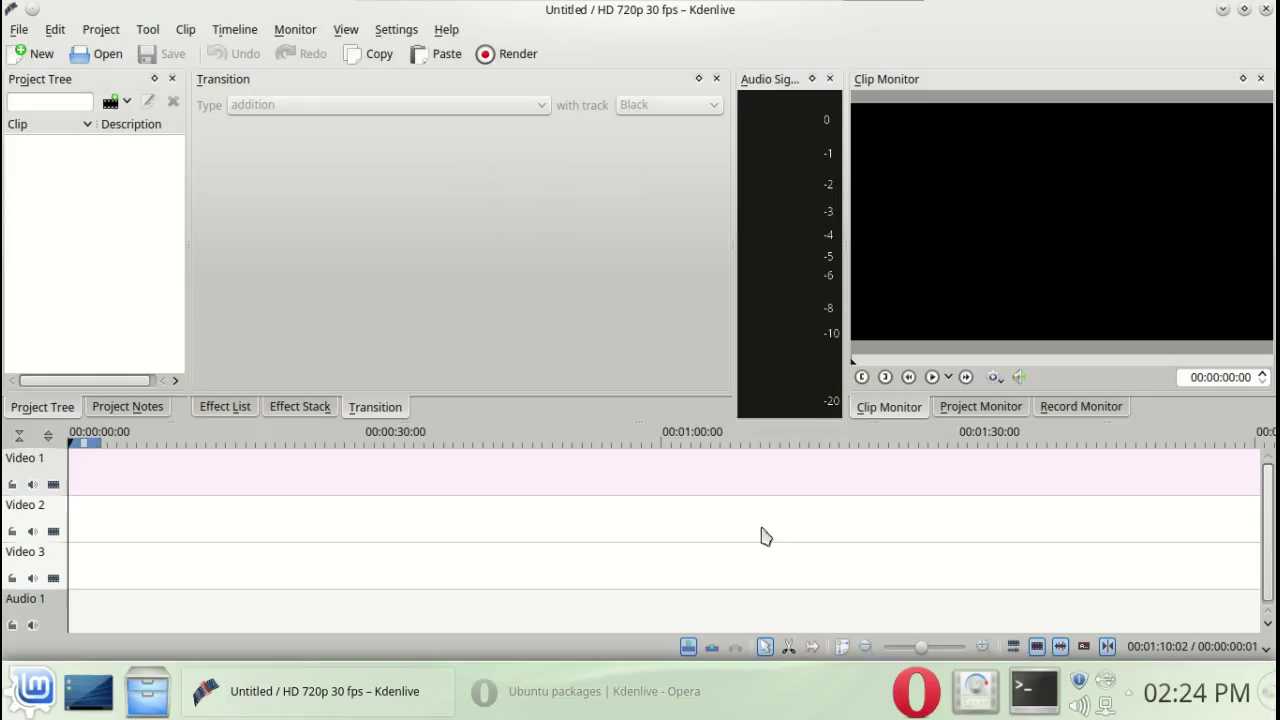
{"action": "mouse_move", "coordinate": [765, 479]}
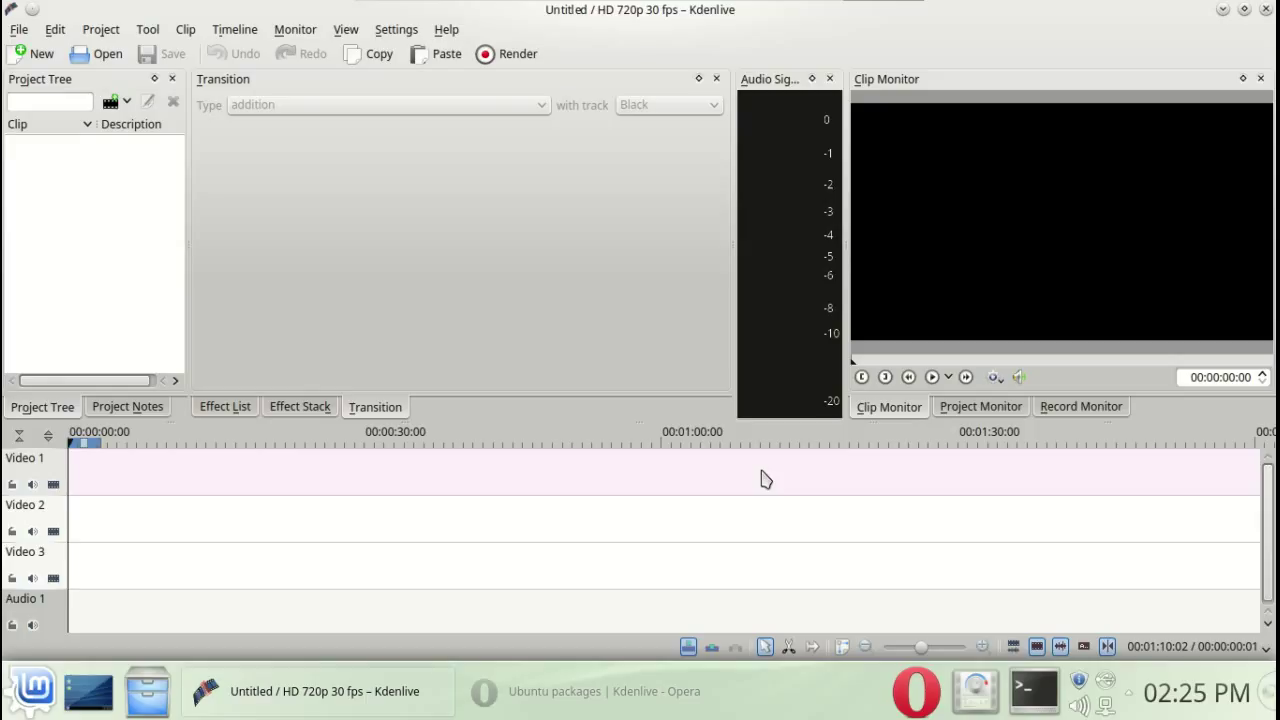
{"action": "mouse_move", "coordinate": [991, 62]}
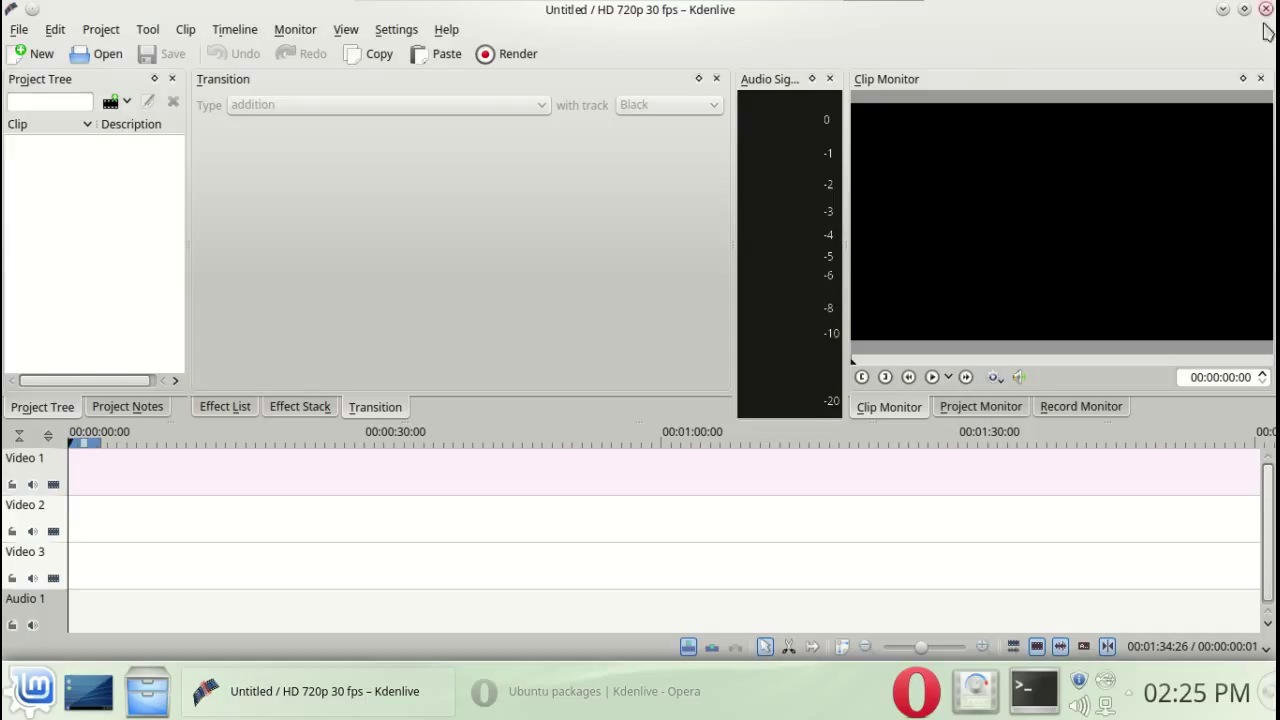
{"action": "mouse_move", "coordinate": [1070, 52]}
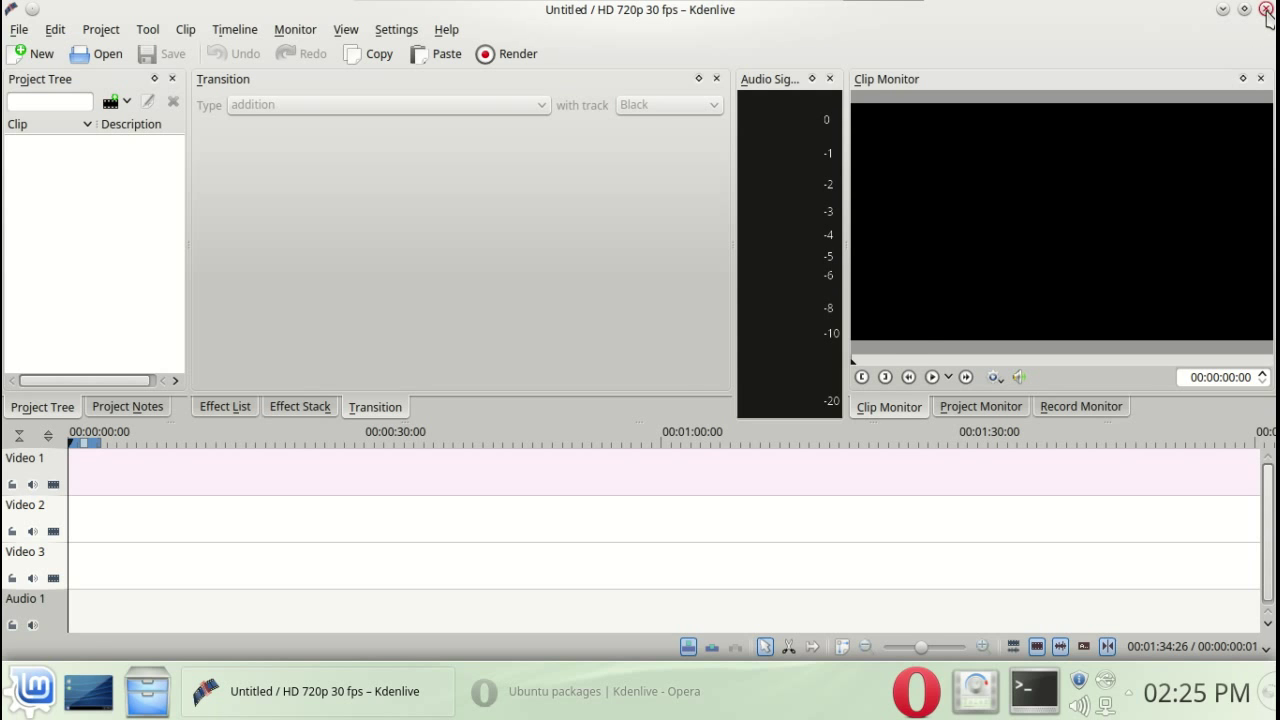
- Close Kdenlive and move the analog clock widget to the desktop's right side
{"action": "left_click", "coordinate": [1268, 9]}
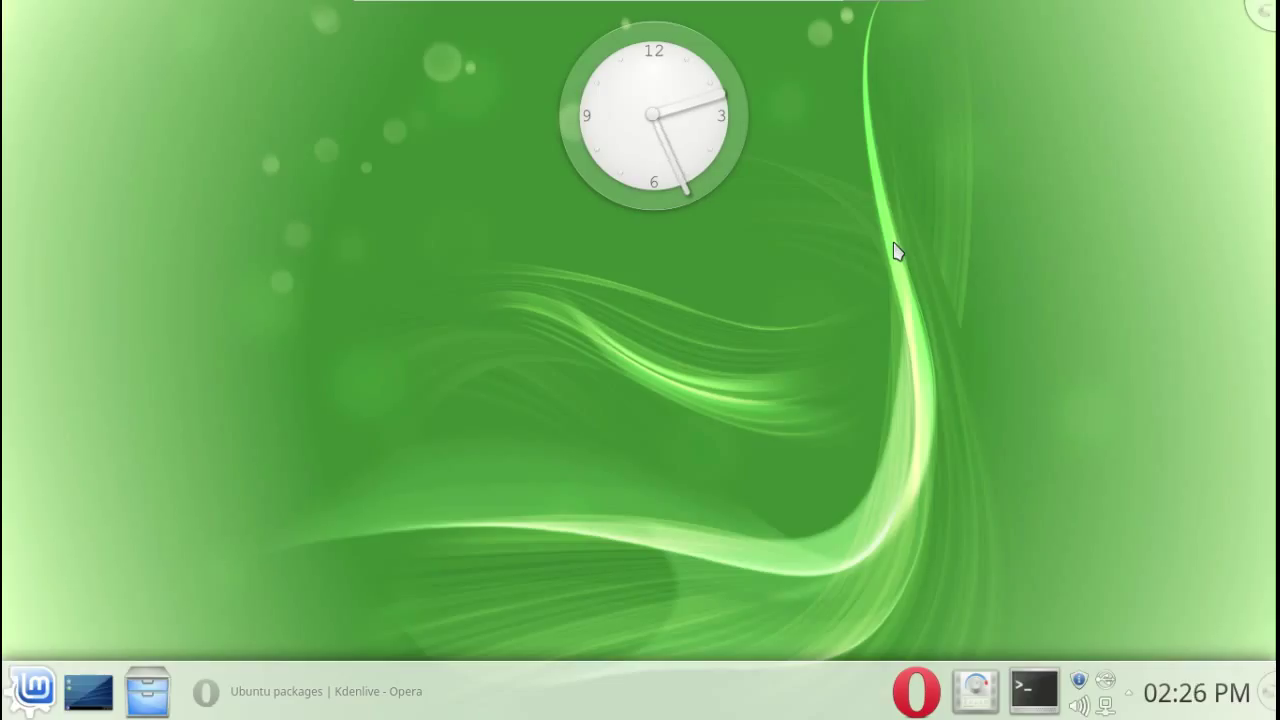
{"action": "left_click_drag", "start_coordinate": [655, 115], "coordinate": [945, 238]}
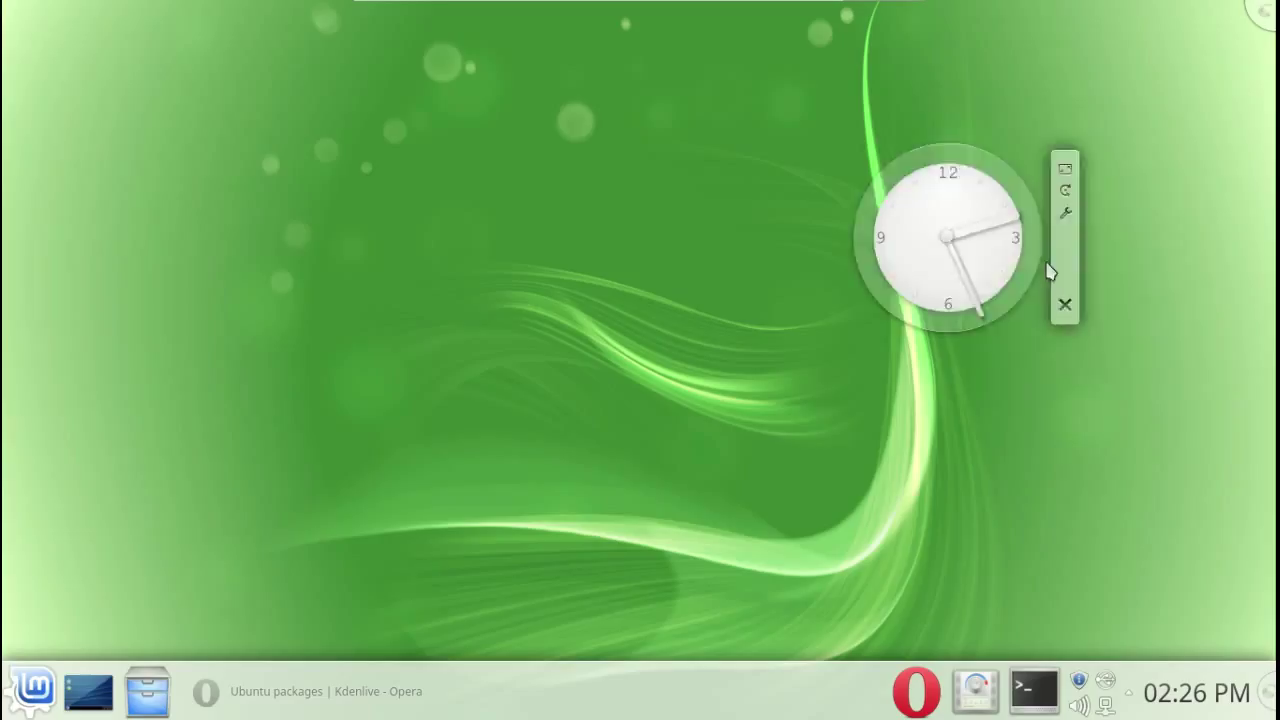